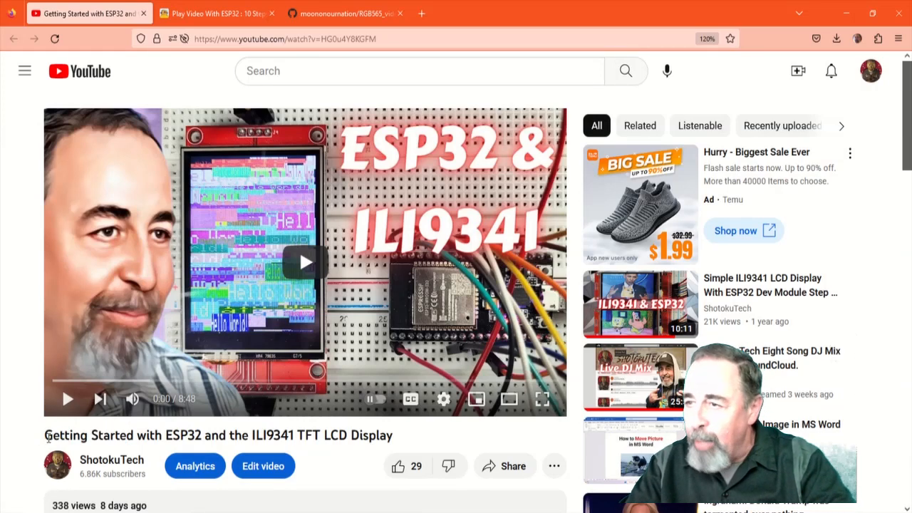
# Highlight the video title and switch to the 'Play Video With ESP32' Instructables article.
pyautogui.moveTo(44, 435); pyautogui.dragTo(235, 436)
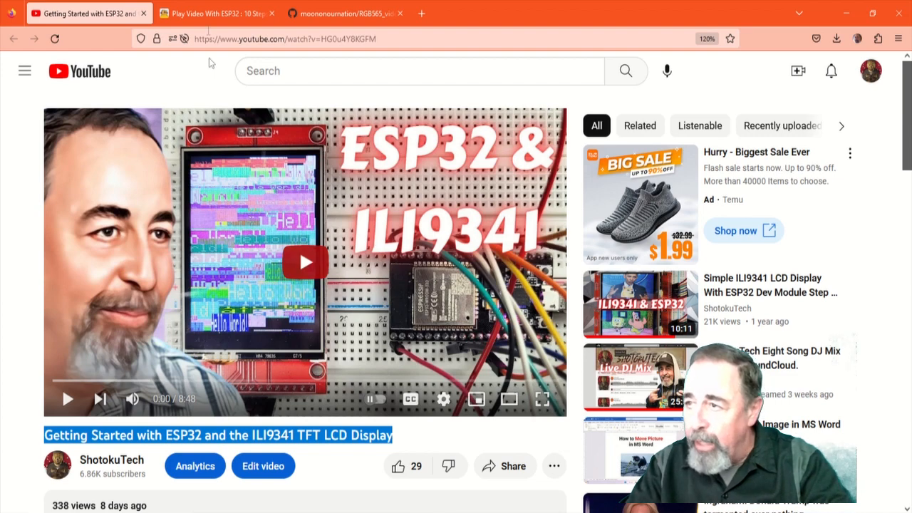
pyautogui.click(217, 12)
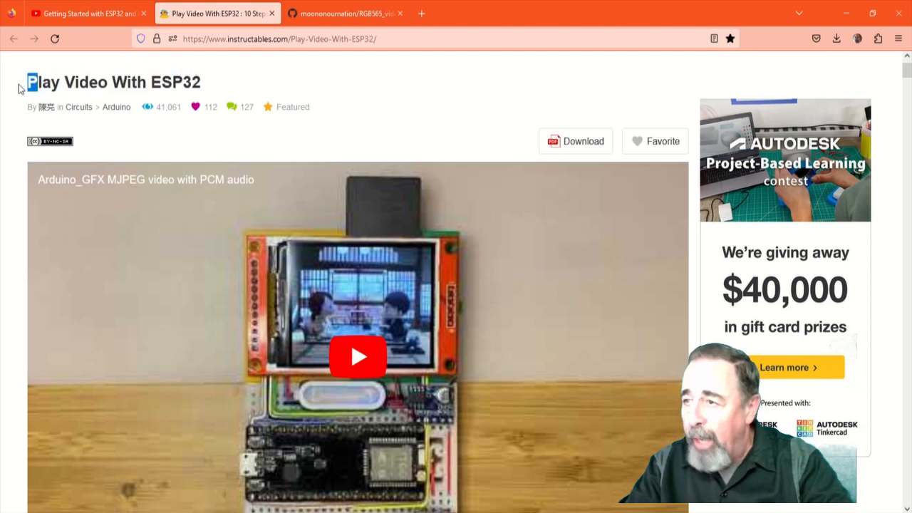
# Scroll the article and switch to the moononournation RGB565_video GitHub repository.
pyautogui.scroll(-3)
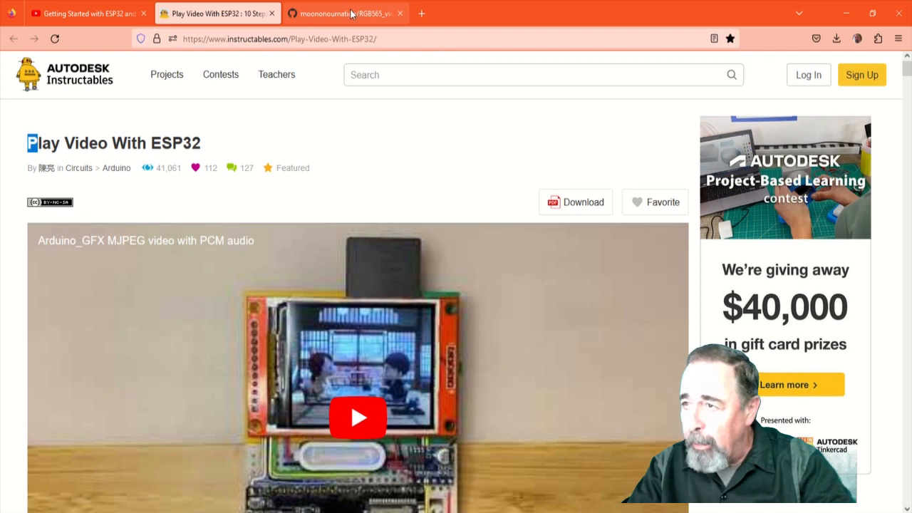
pyautogui.click(356, 13)
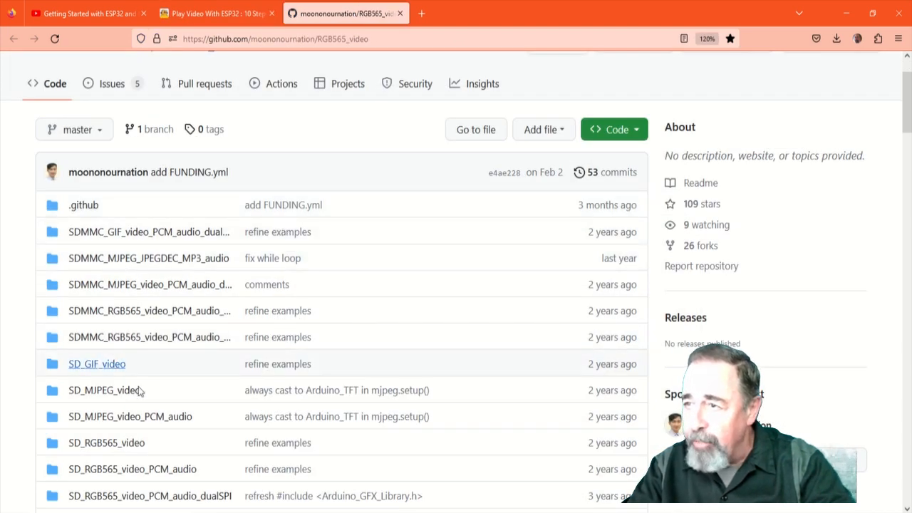
pyautogui.moveTo(214, 310)
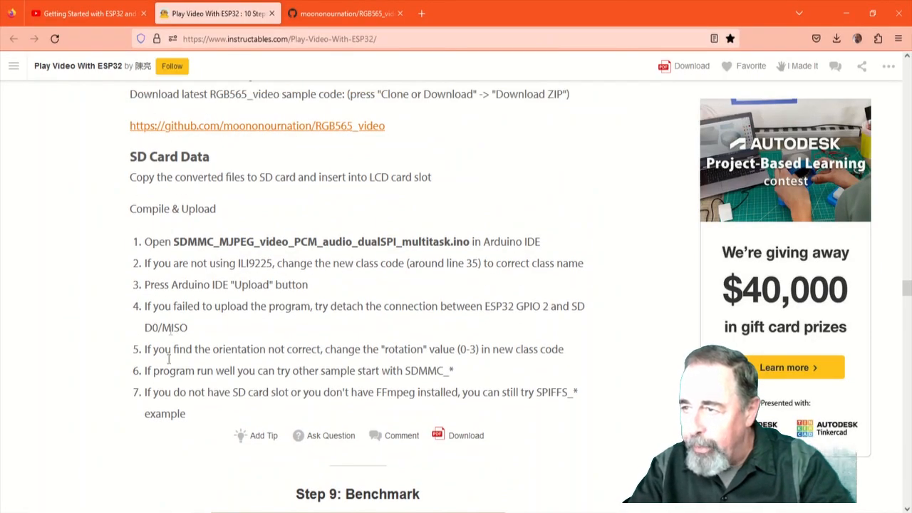
pyautogui.moveTo(145, 392); pyautogui.dragTo(185, 414)
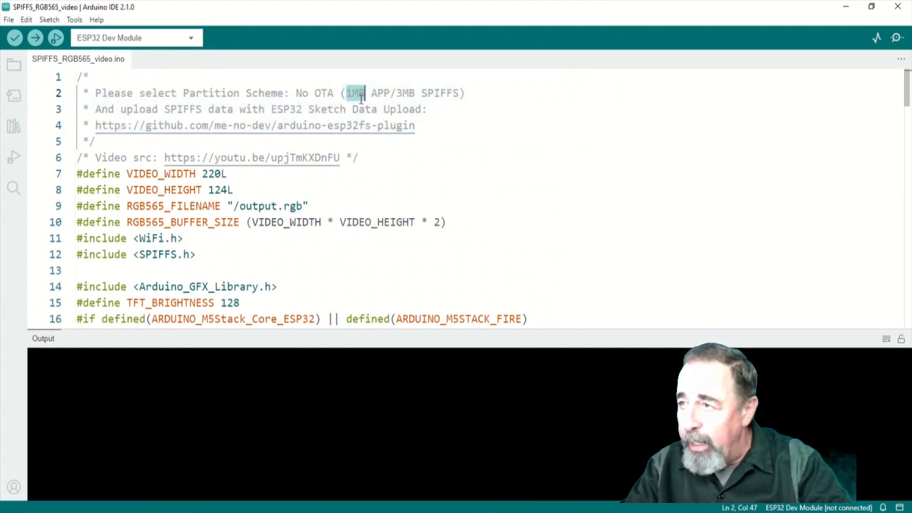
# Highlight the partition scheme and SPIFFS upload notes, then follow the arduino-esp32fs-plugin link.
pyautogui.moveTo(344, 93); pyautogui.dragTo(459, 92)
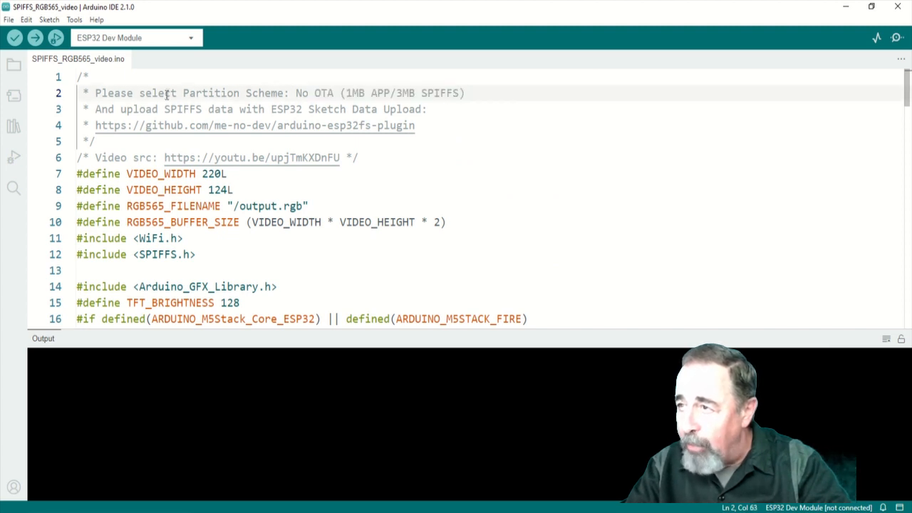
pyautogui.moveTo(288, 126); pyautogui.dragTo(415, 126)
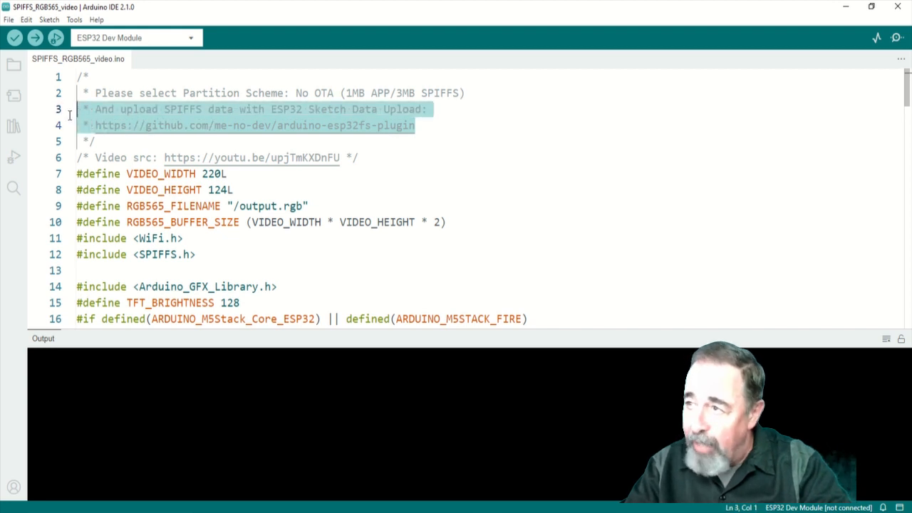
pyautogui.click(403, 126)
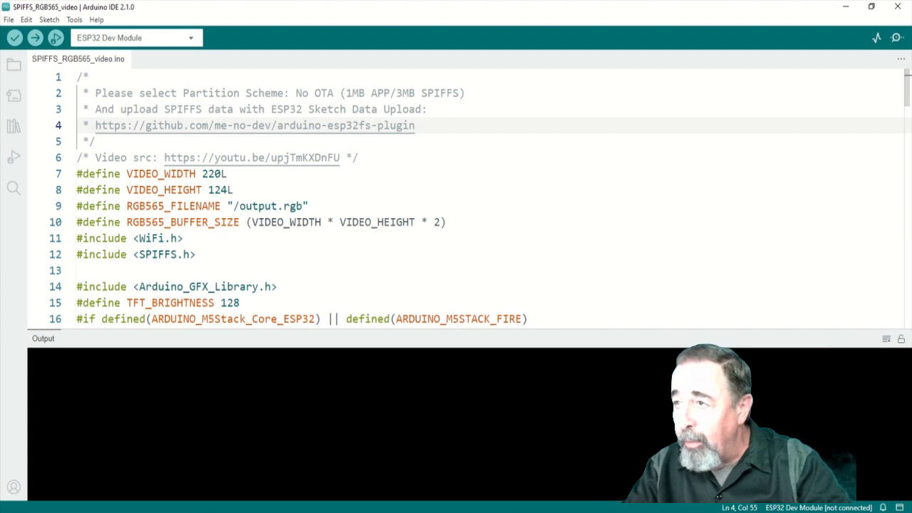
pyautogui.click(254, 125)
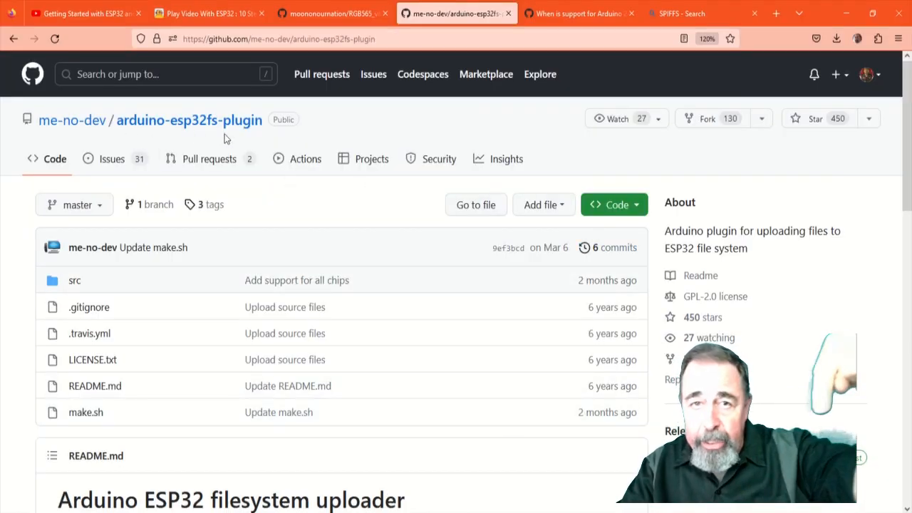
pyautogui.moveTo(404, 354)
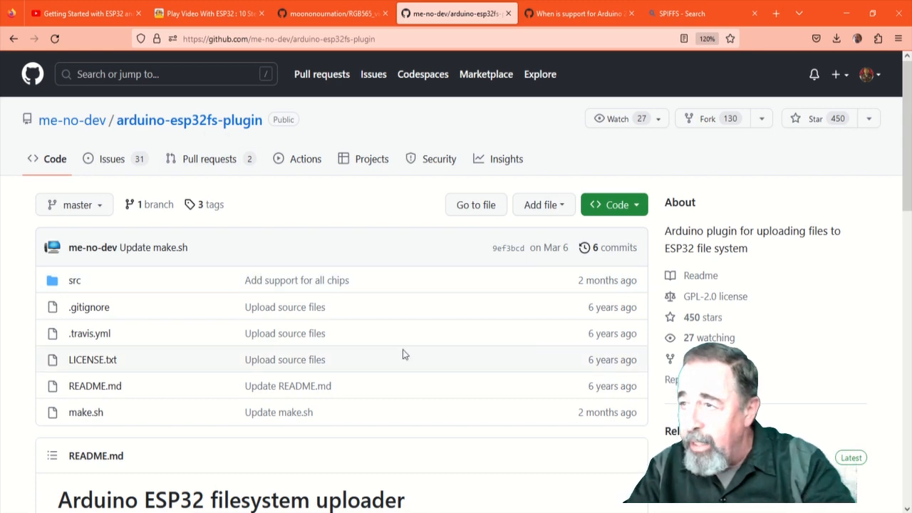
# Read issue #44 on Arduino 2.x.x support, highlighting the title and the owner's reply on external plugins.
pyautogui.click(581, 14)
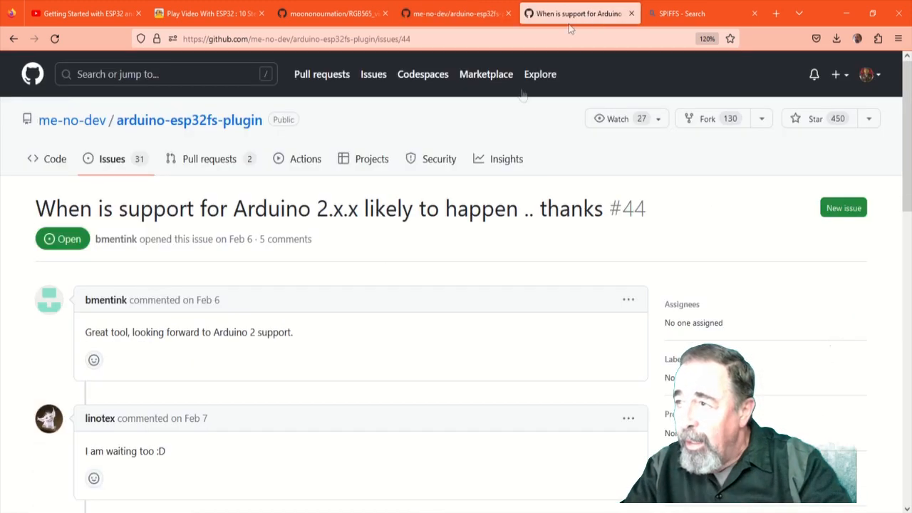
pyautogui.moveTo(165, 208); pyautogui.dragTo(410, 208)
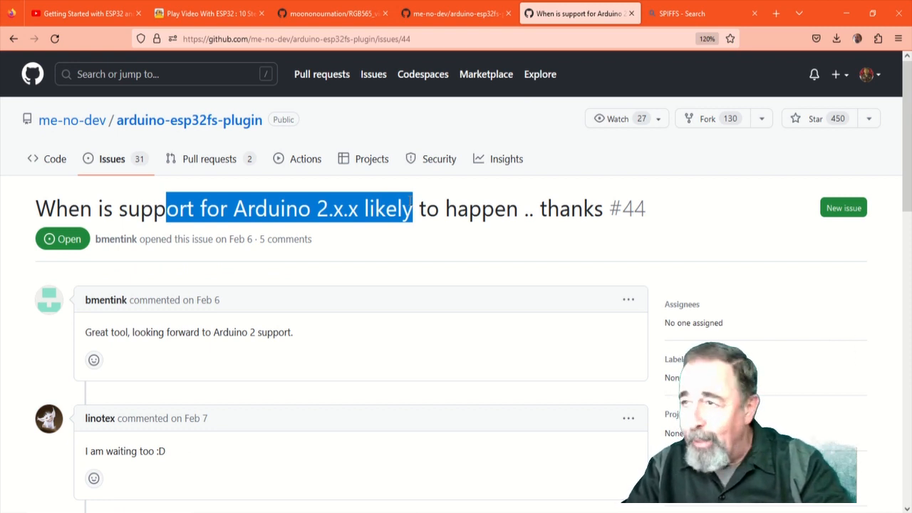
pyautogui.click(164, 231)
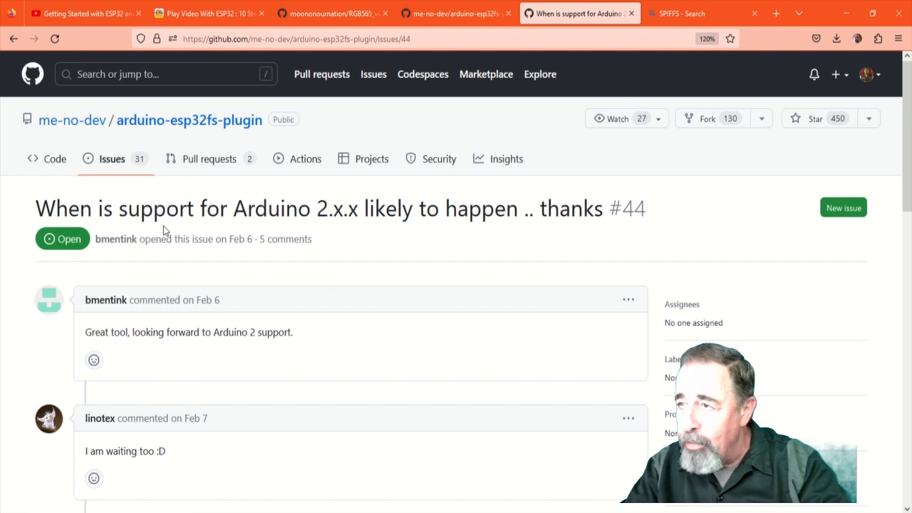
pyautogui.scroll(-3)
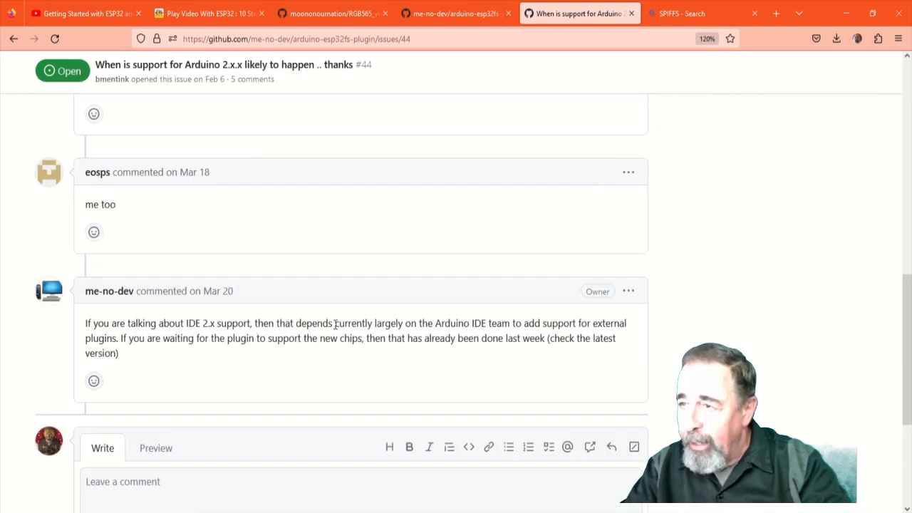
pyautogui.moveTo(369, 322); pyautogui.dragTo(604, 322)
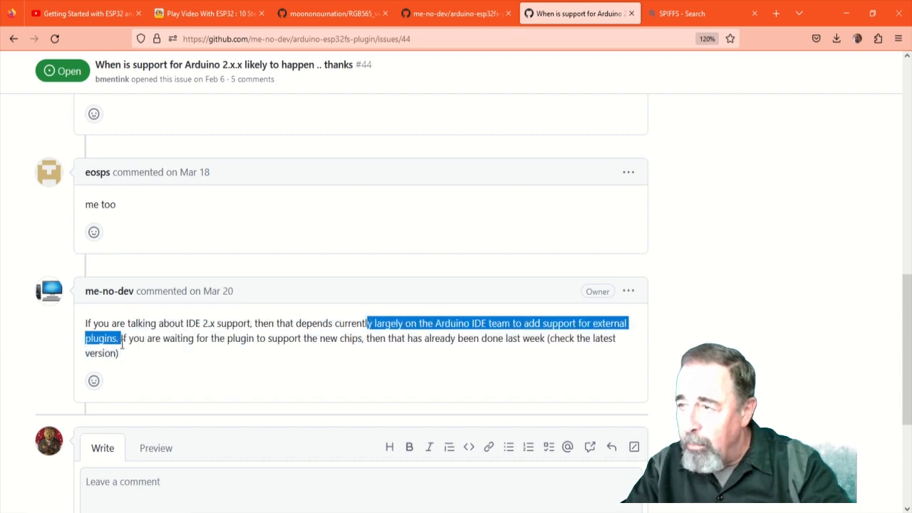
pyautogui.scroll(3)
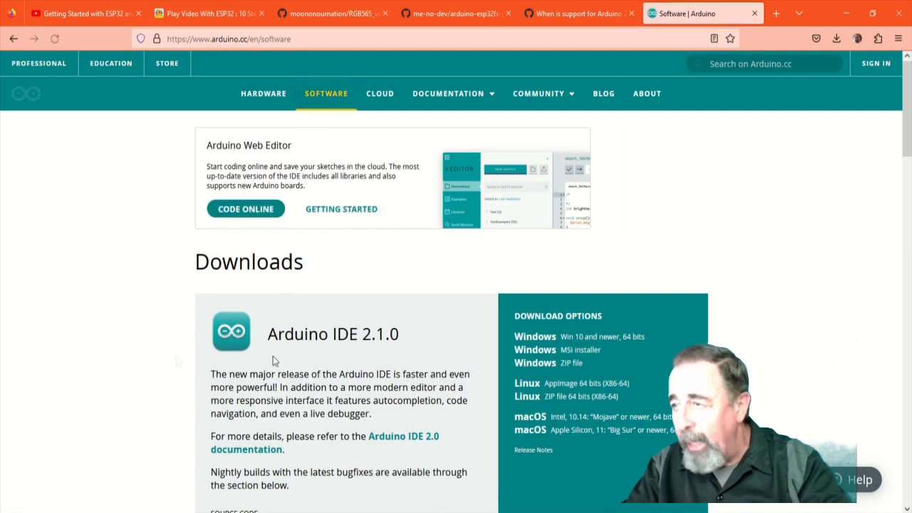
# Scroll to the Legacy IDE (1.8.X) downloads, then return to the esp32fs plugin repository.
pyautogui.scroll(-3)
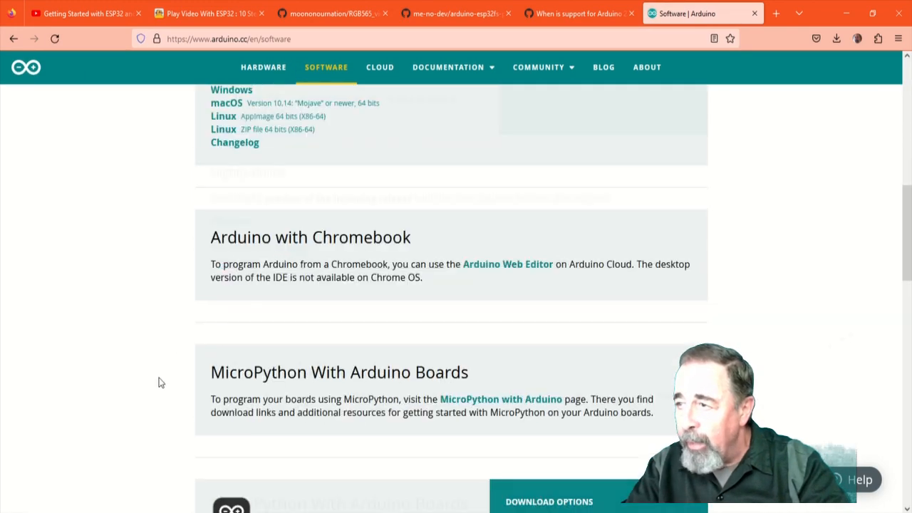
pyautogui.scroll(-3)
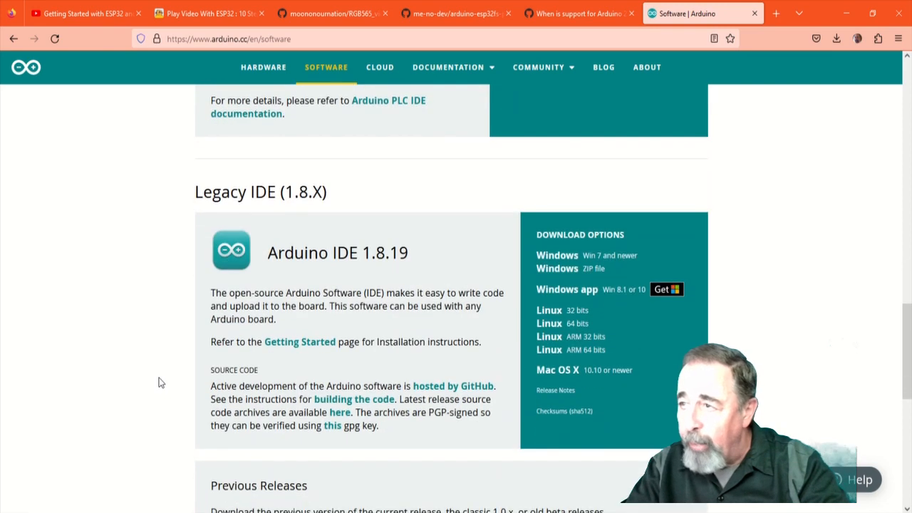
pyautogui.scroll(-3)
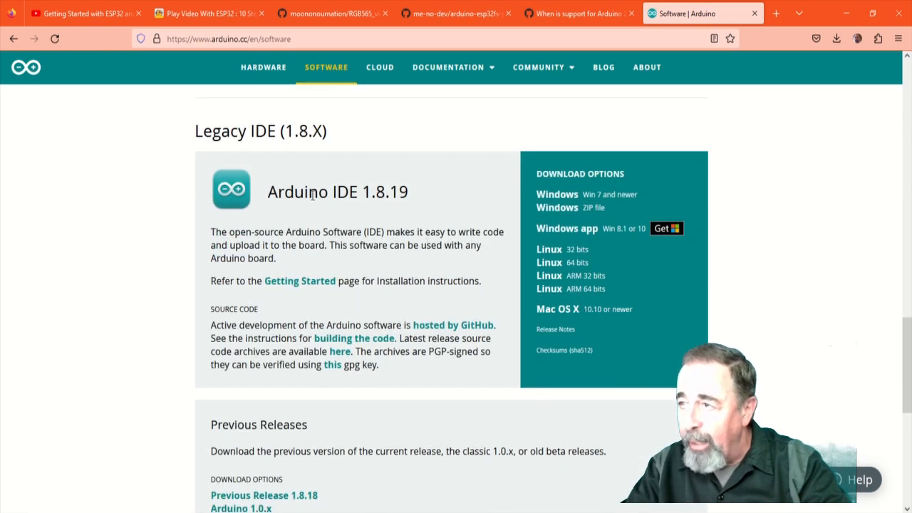
pyautogui.moveTo(402, 199)
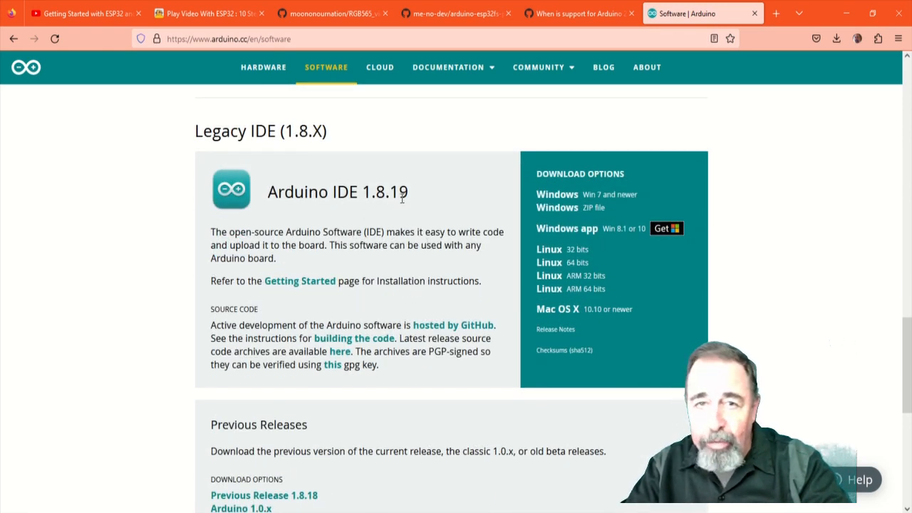
pyautogui.click(461, 15)
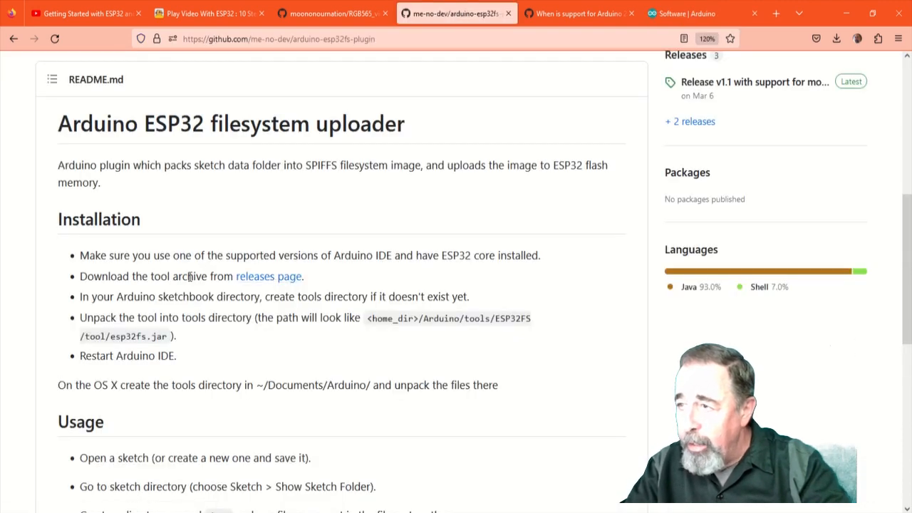
pyautogui.moveTo(271, 283)
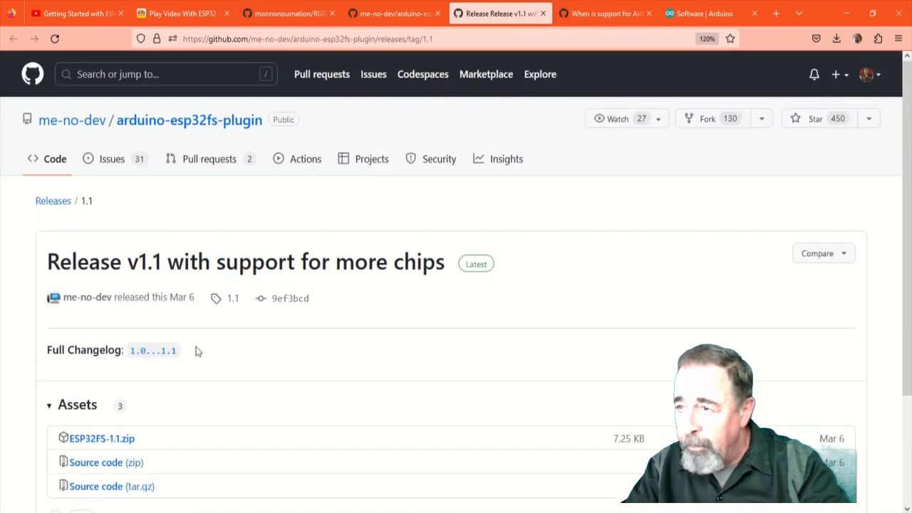
# Download ESP32FS-1.1.zip from the release assets and highlight the README's sketchbook directory step.
pyautogui.scroll(-3)
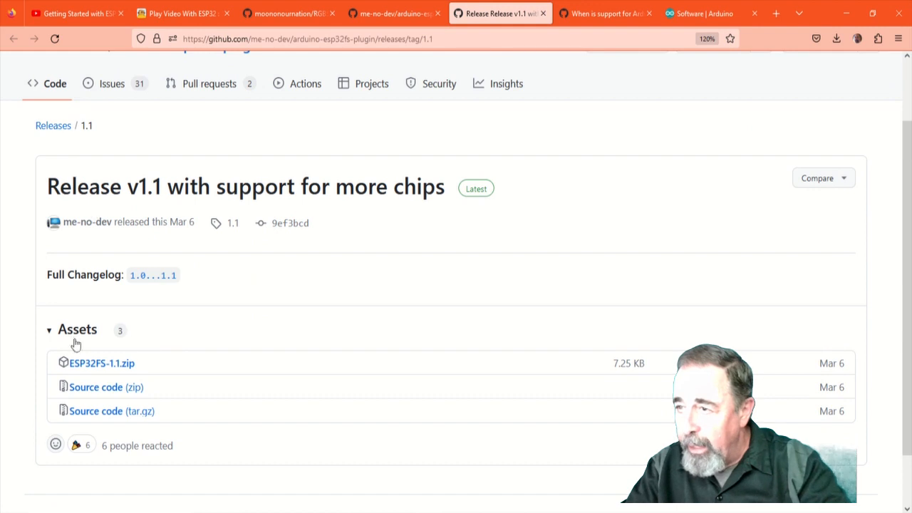
pyautogui.moveTo(102, 363)
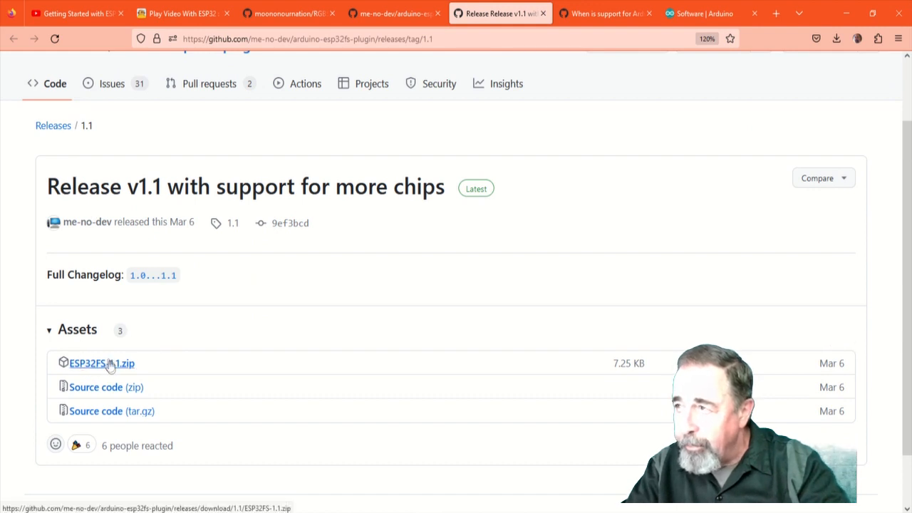
pyautogui.moveTo(108, 357)
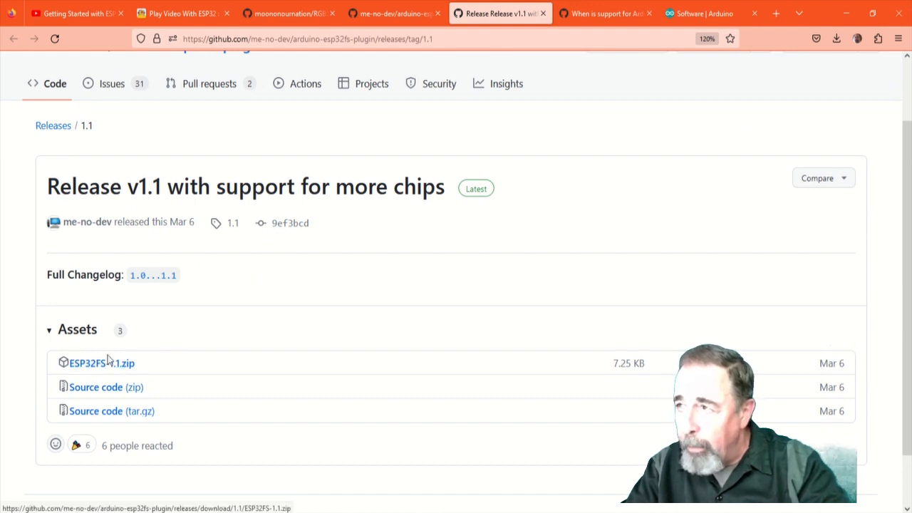
pyautogui.click(391, 13)
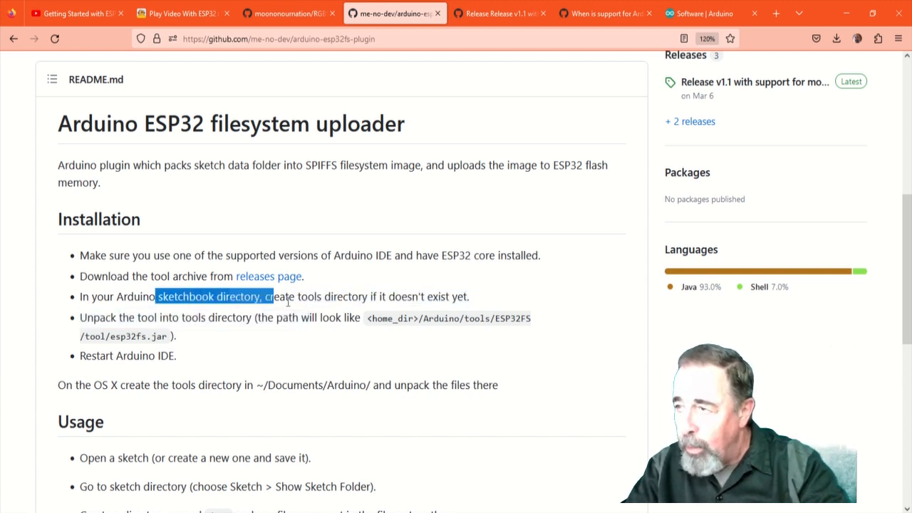
pyautogui.moveTo(269, 297); pyautogui.dragTo(393, 296)
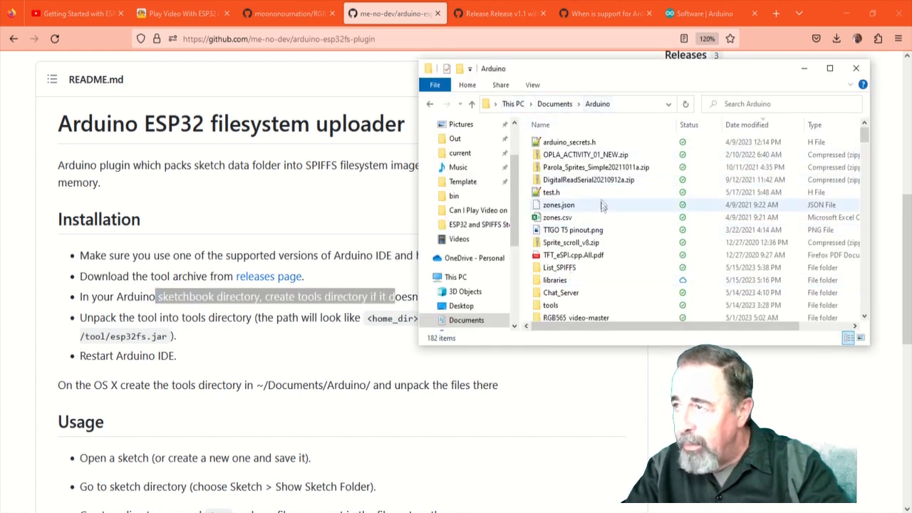
# Open the Documents\Arduino tools folder to confirm the ESP32FS plugin is there.
pyautogui.scroll(-3)
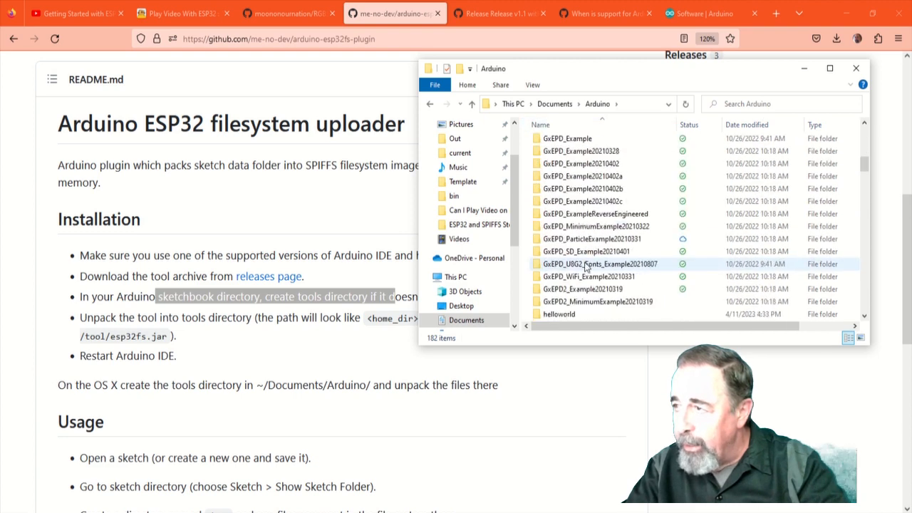
pyautogui.scroll(-3)
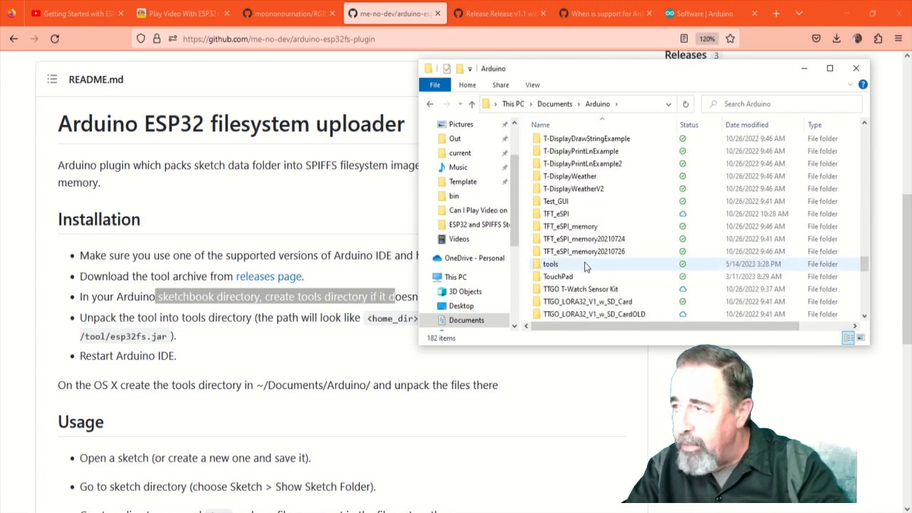
pyautogui.click(550, 263)
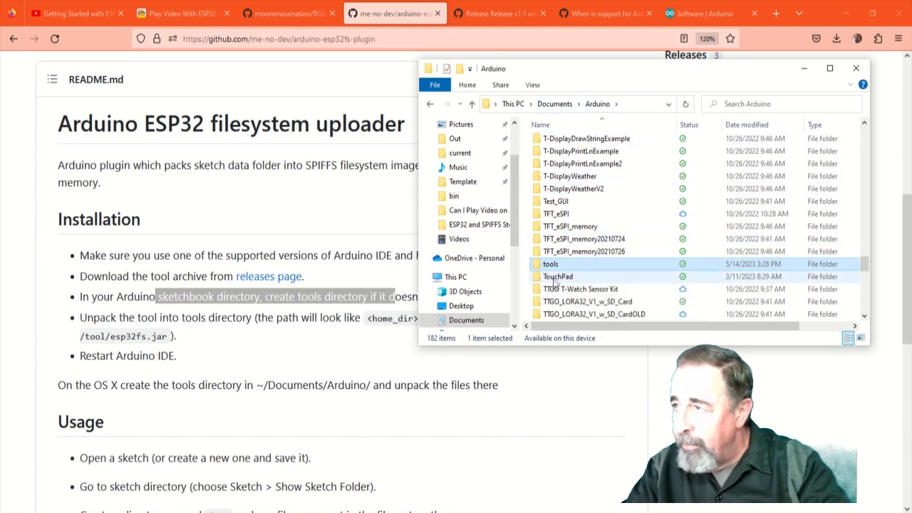
pyautogui.doubleClick(550, 264)
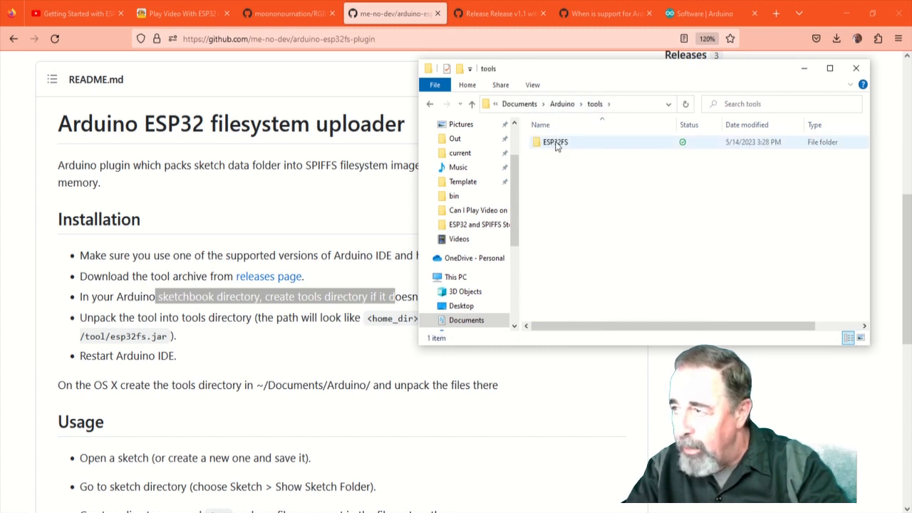
# Check ESP32FS-1.1.zip in Downloads, then open the SPIFFS_RGB565_video sketch folder.
pyautogui.click(479, 235)
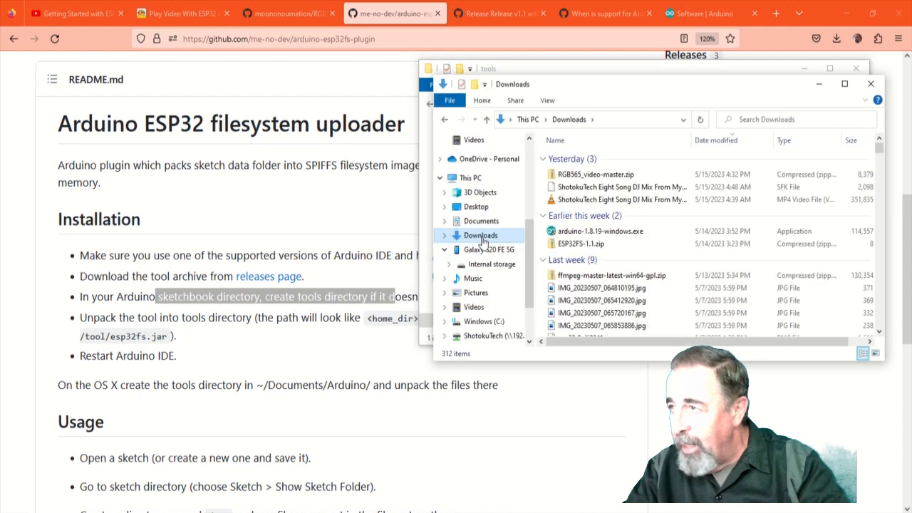
pyautogui.click(581, 244)
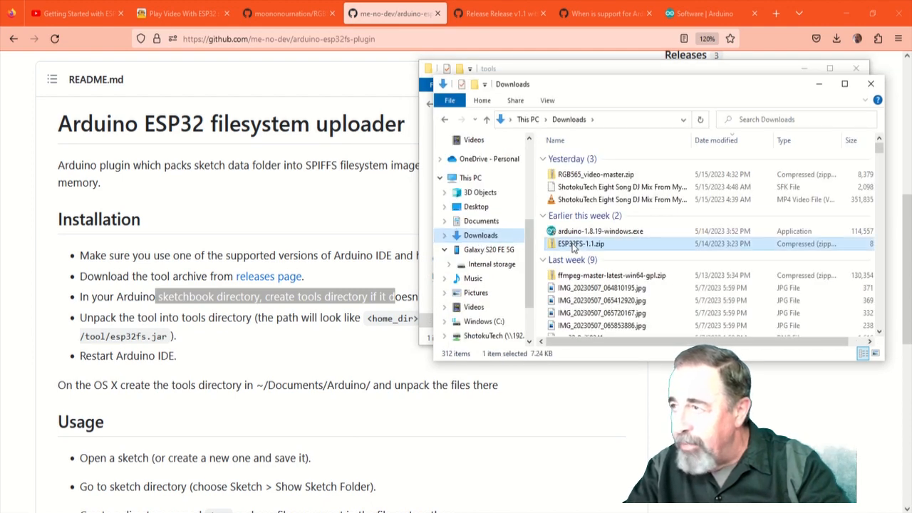
pyautogui.rightClick(569, 156)
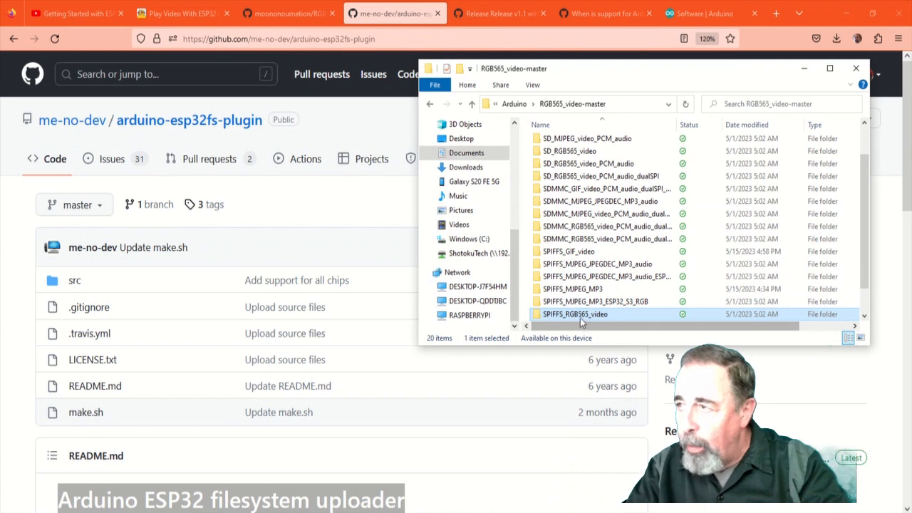
pyautogui.doubleClick(576, 315)
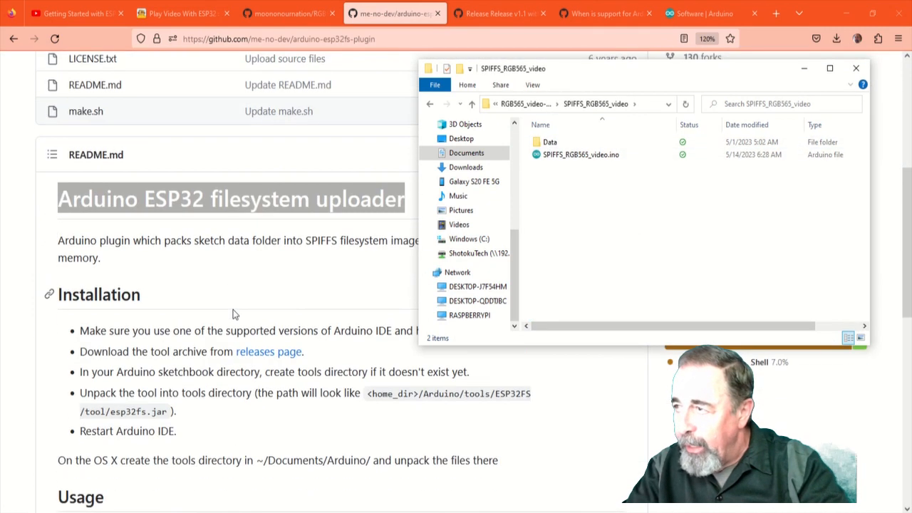
pyautogui.scroll(-3)
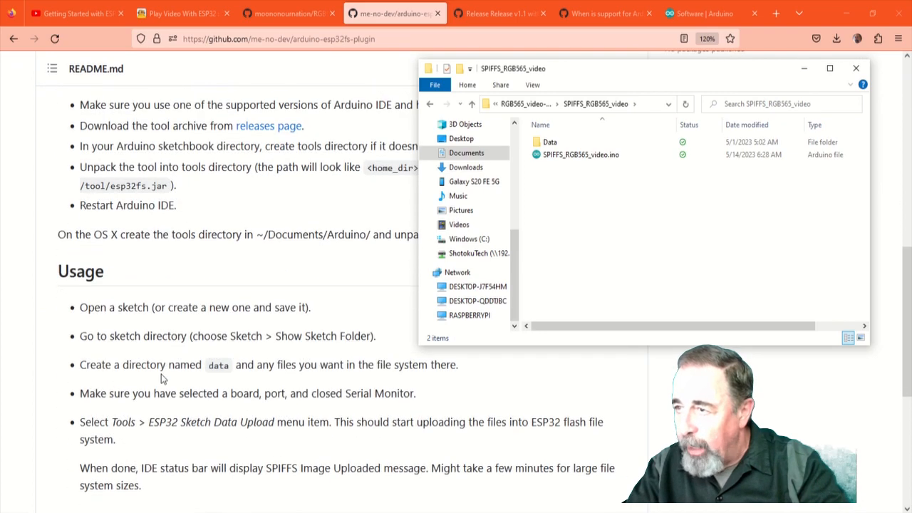
# Launch SPIFFS_RGB565_video.ino from its folder into Arduino IDE 1.8.19.
pyautogui.scroll(-3)
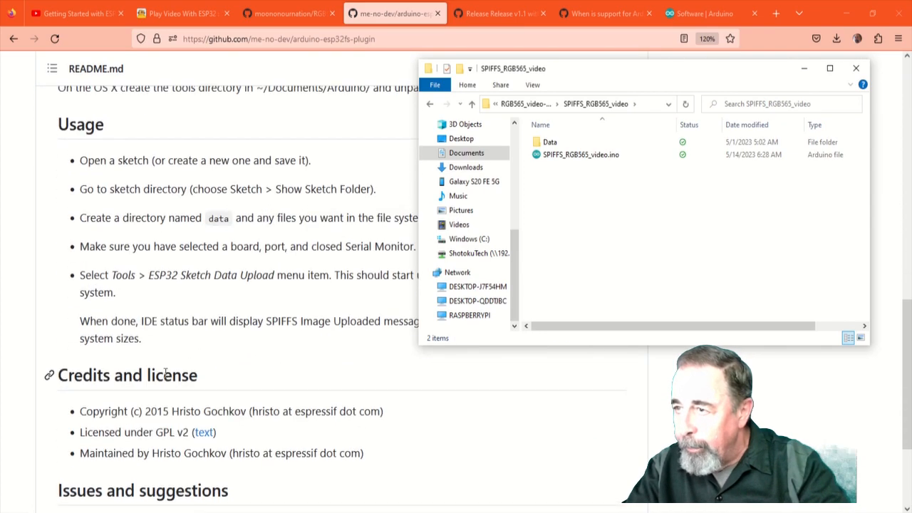
pyautogui.scroll(3)
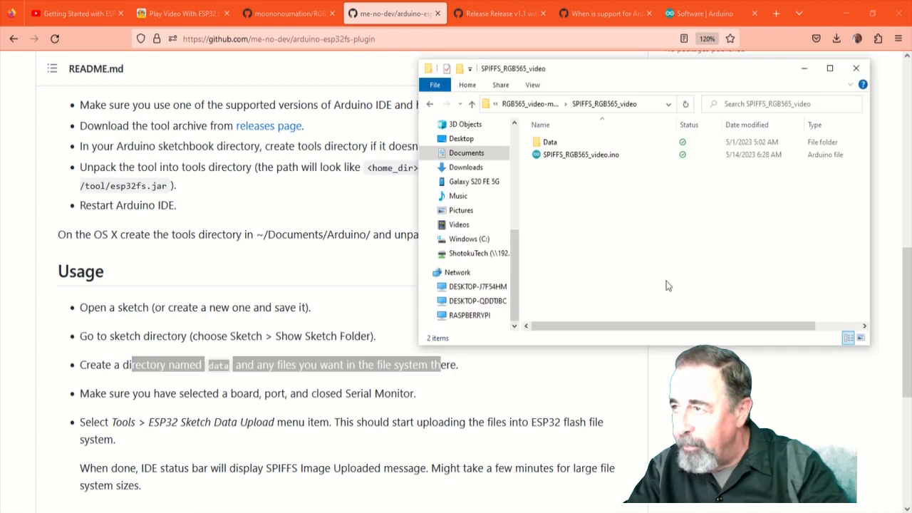
pyautogui.click(580, 154)
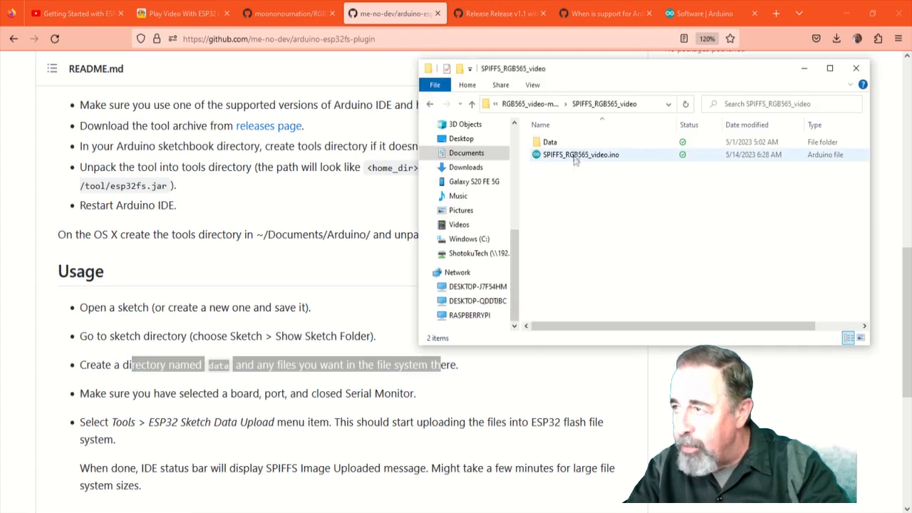
pyautogui.doubleClick(578, 154)
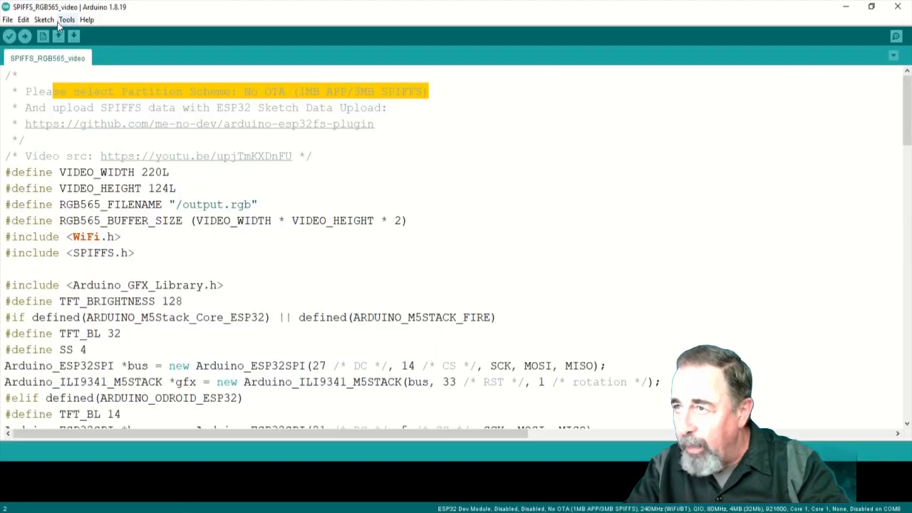
# Confirm the No OTA (1MB APP/3MB SPIFFS) partition scheme in Tools and start compiling and uploading the sketch.
pyautogui.click(69, 20)
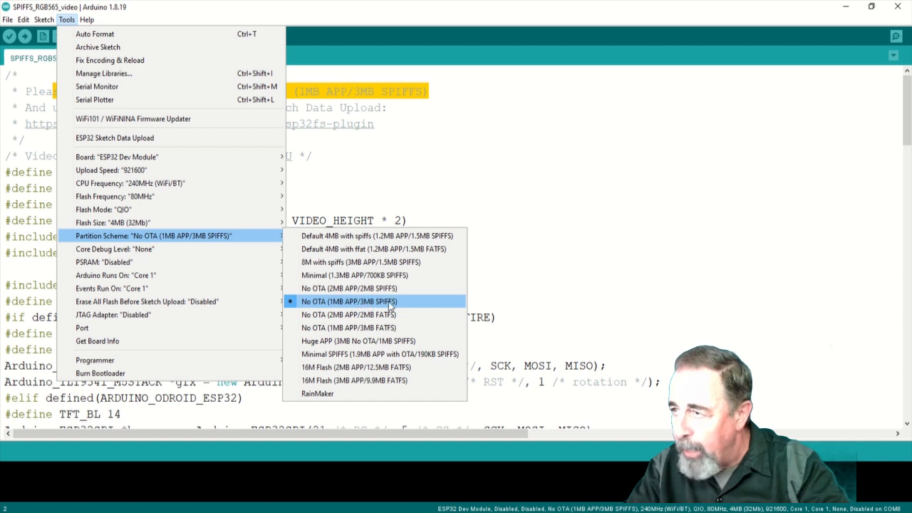
pyautogui.moveTo(365, 305)
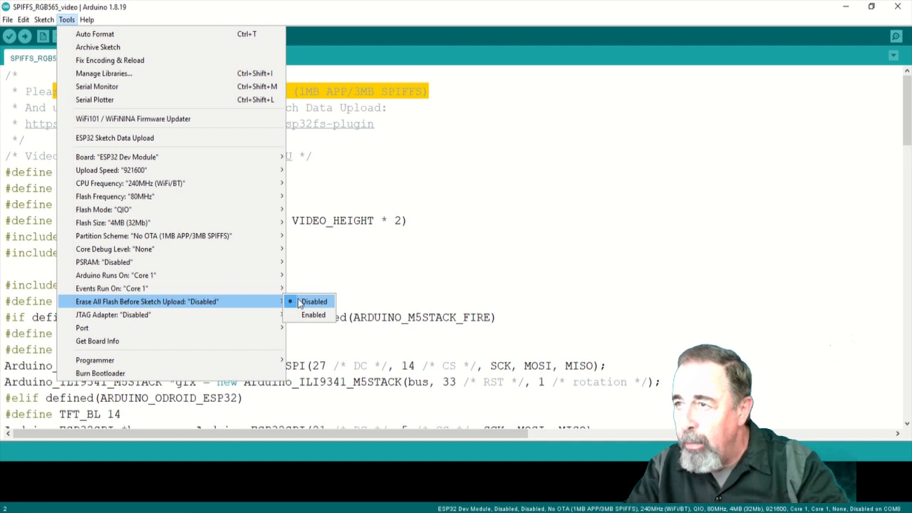
pyautogui.moveTo(314, 315)
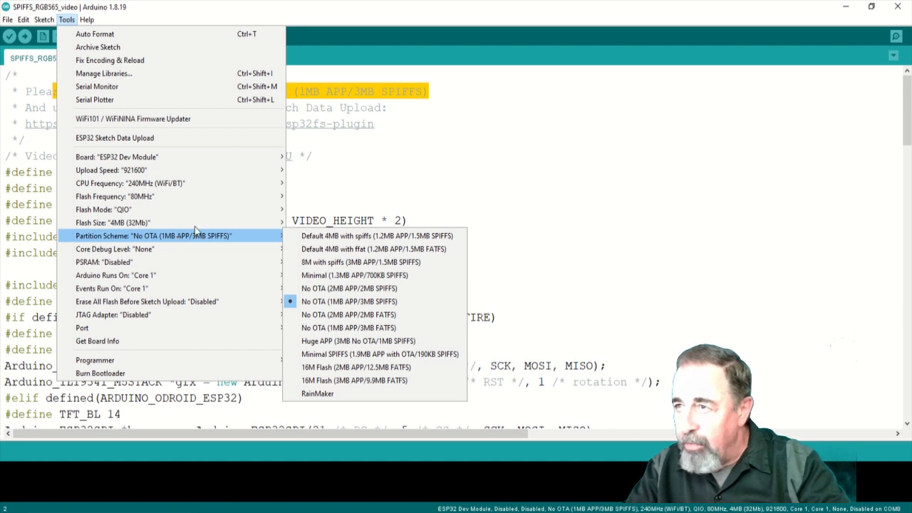
pyautogui.click(348, 301)
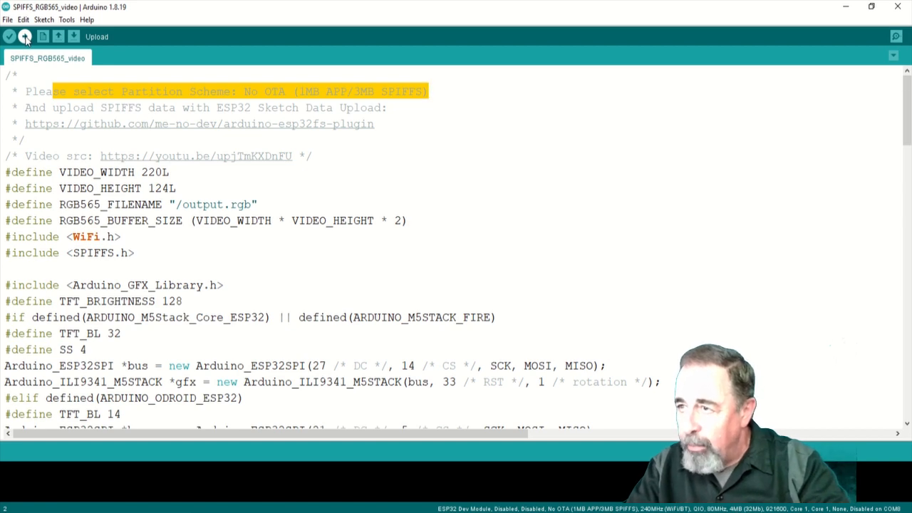
pyautogui.click(67, 20)
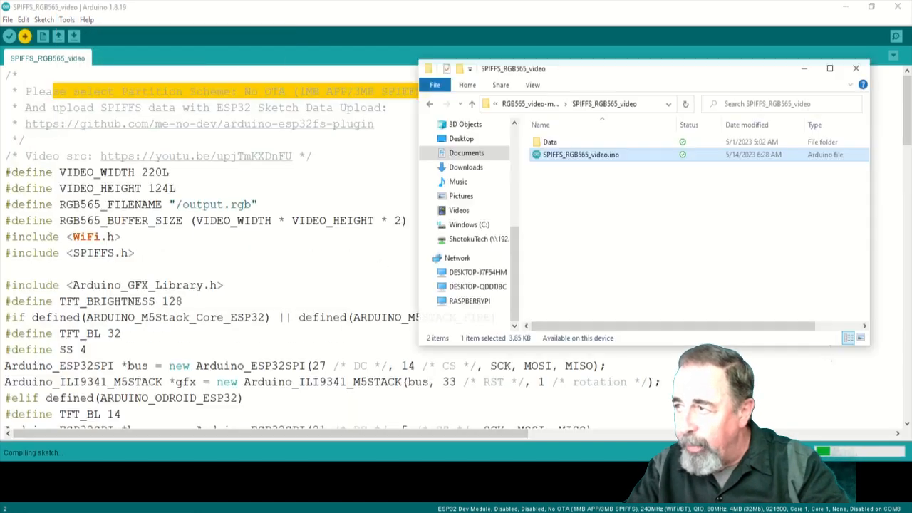
# Open the sketch's Data folder and select output.rgb to see its 1.56 MB size.
pyautogui.click(547, 143)
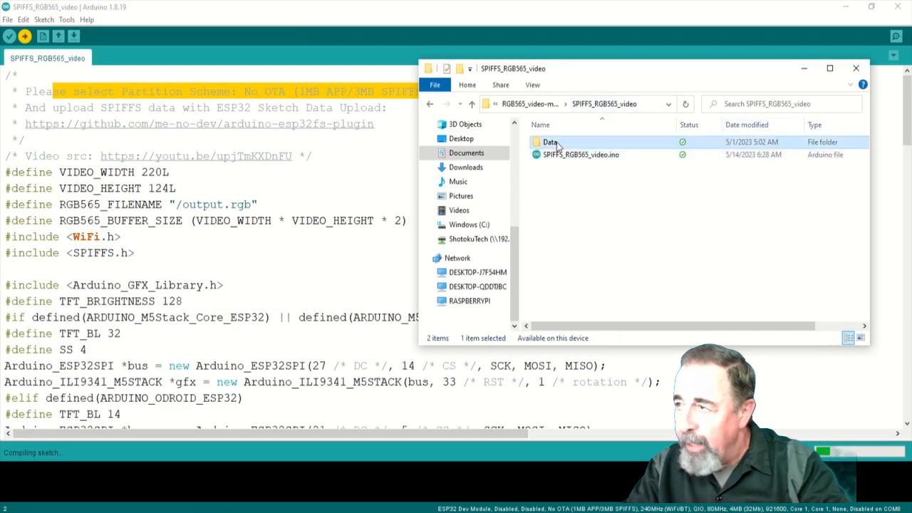
pyautogui.doubleClick(547, 143)
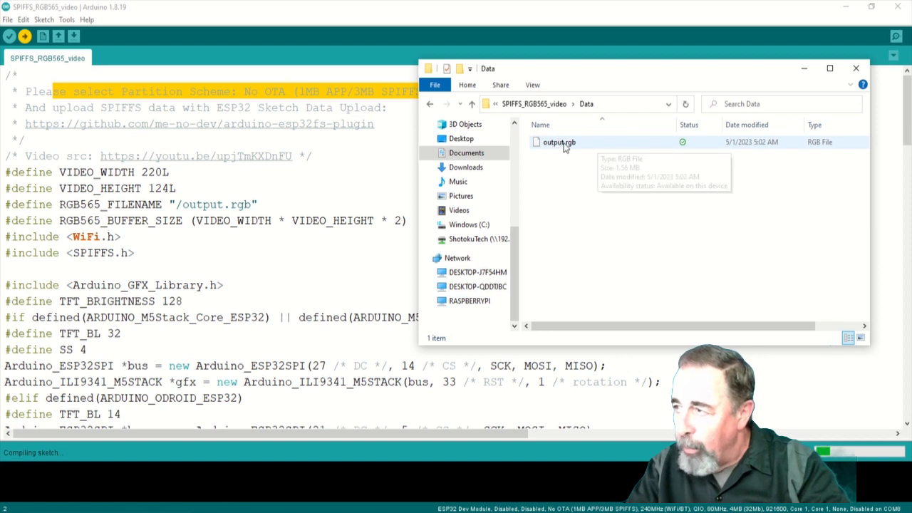
pyautogui.click(558, 143)
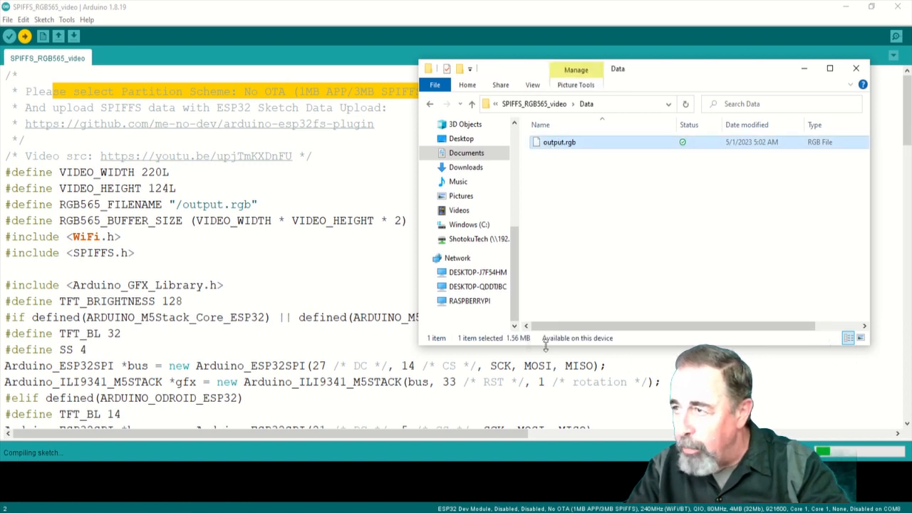
pyautogui.moveTo(513, 342)
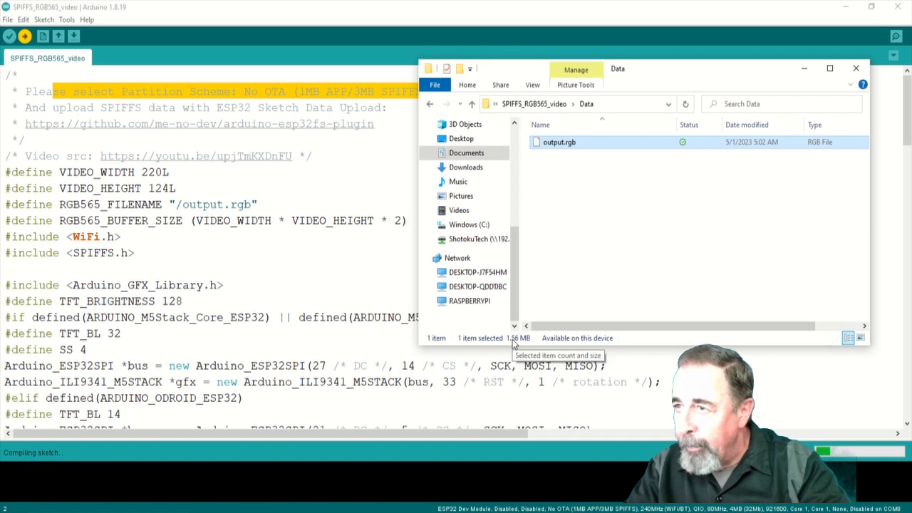
pyautogui.moveTo(583, 233)
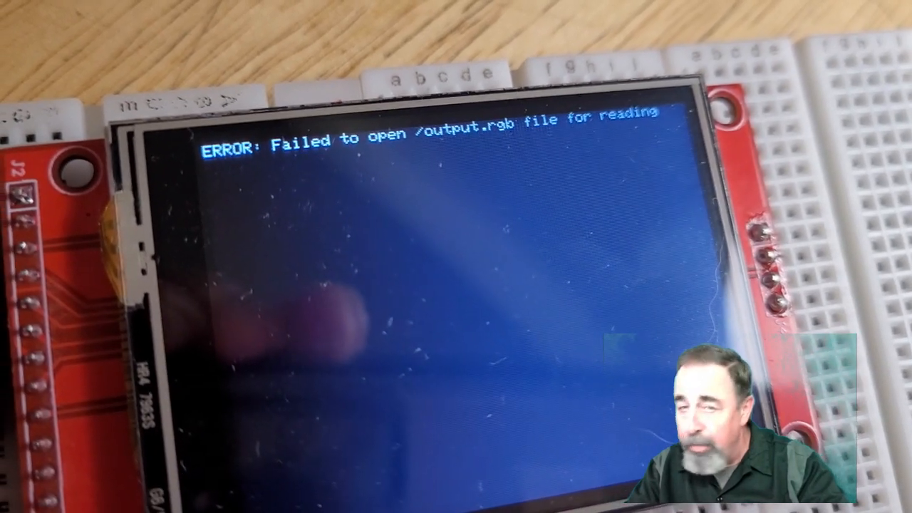
# Run ESP32 Sketch Data Upload to flash the Data folder with output.rgb into SPIFFS.
pyautogui.click(57, 20)
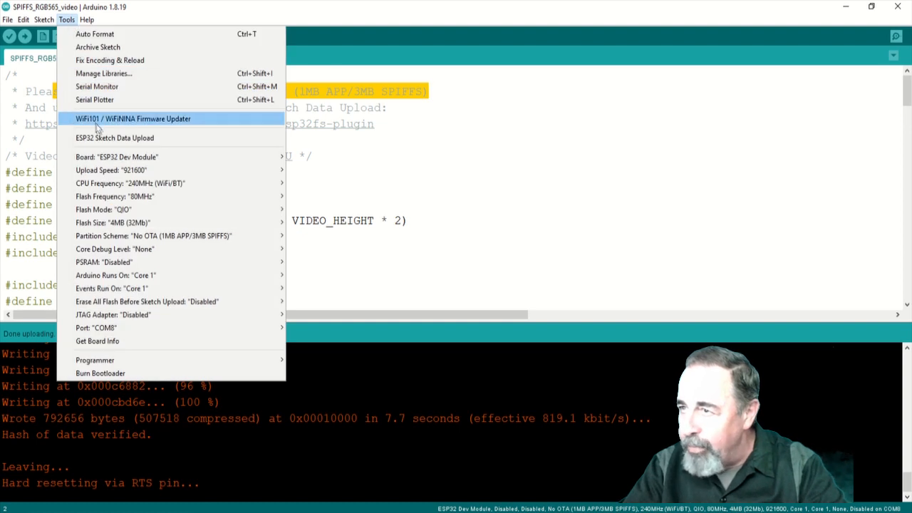
pyautogui.moveTo(114, 137)
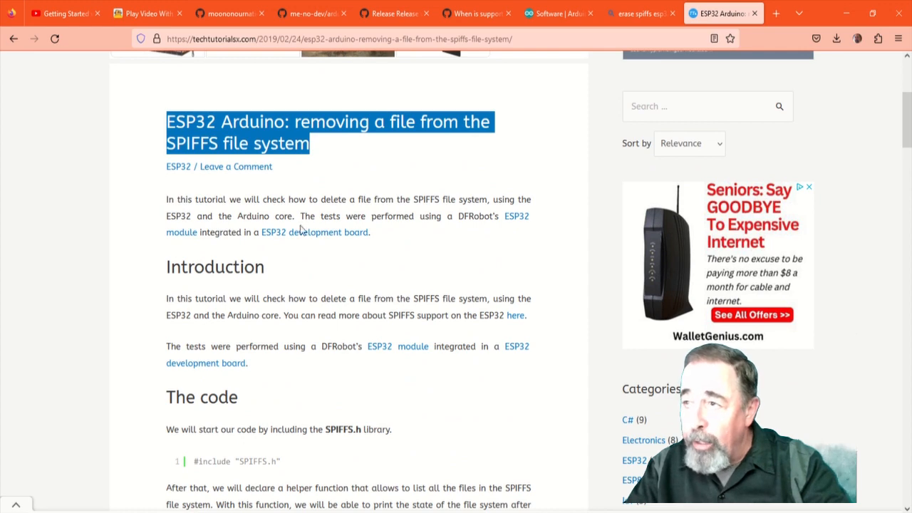
pyautogui.moveTo(311, 199); pyautogui.dragTo(487, 200)
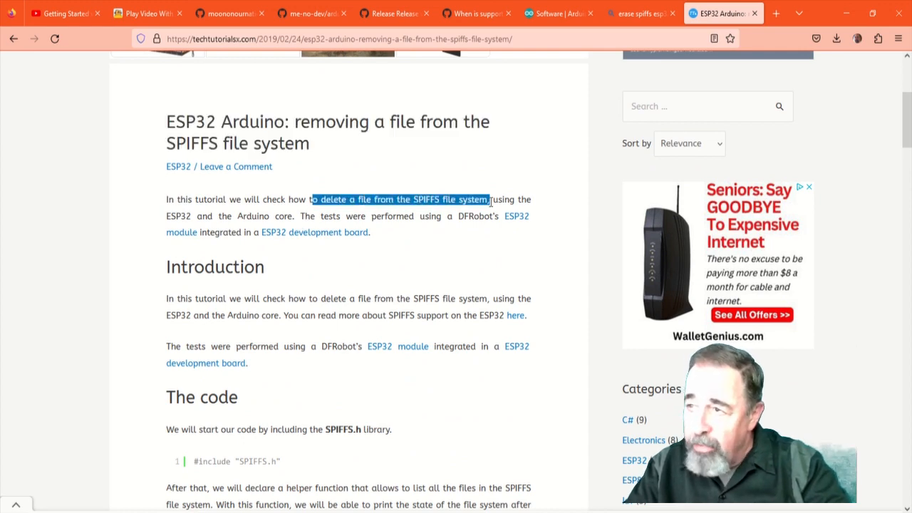
pyautogui.scroll(-3)
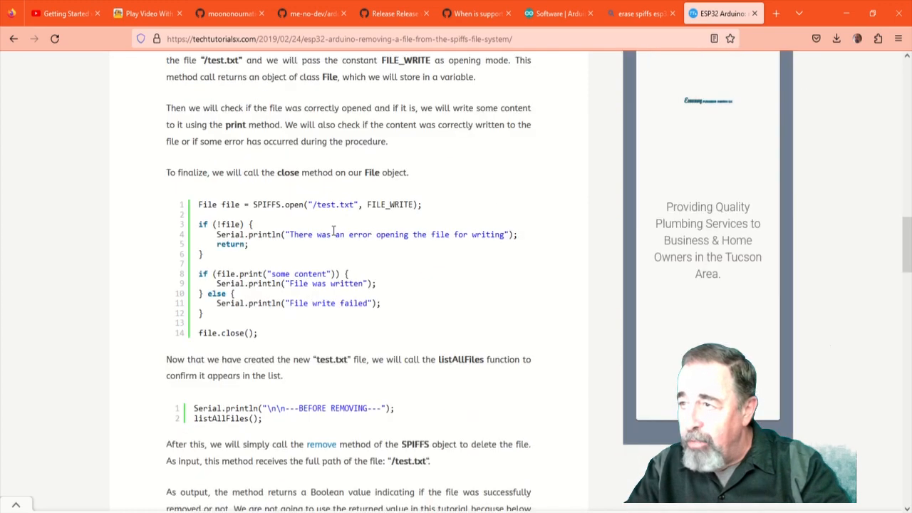
pyautogui.scroll(-3)
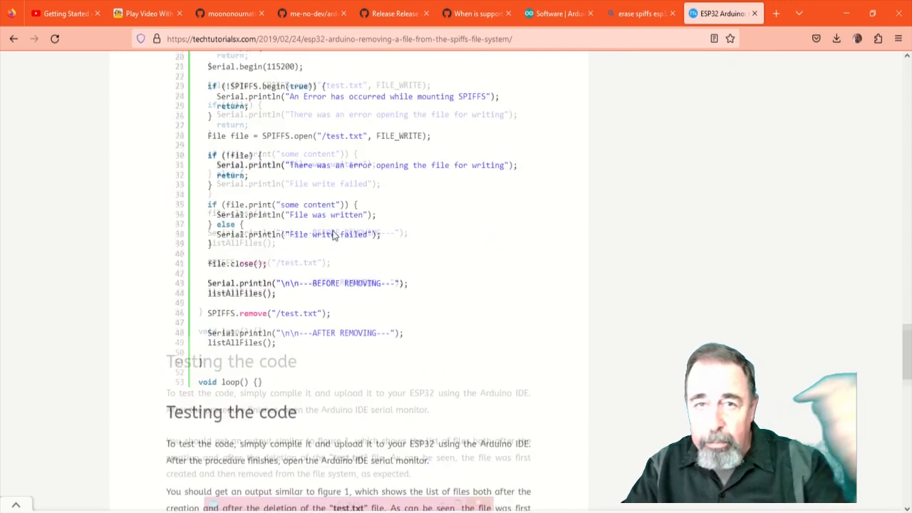
pyautogui.scroll(-3)
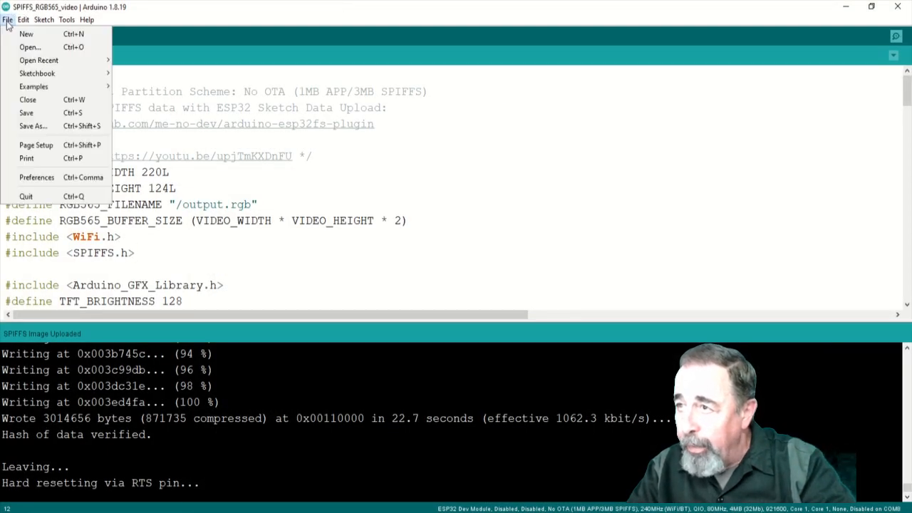
pyautogui.moveTo(39, 60)
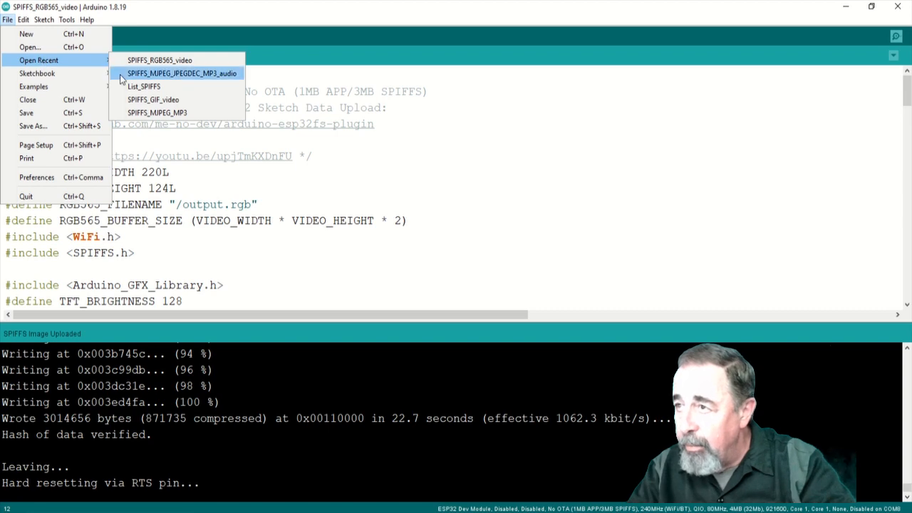
# Load the recent List_SPIFFS sketch full-screen and upload it to the ESP32.
pyautogui.click(144, 87)
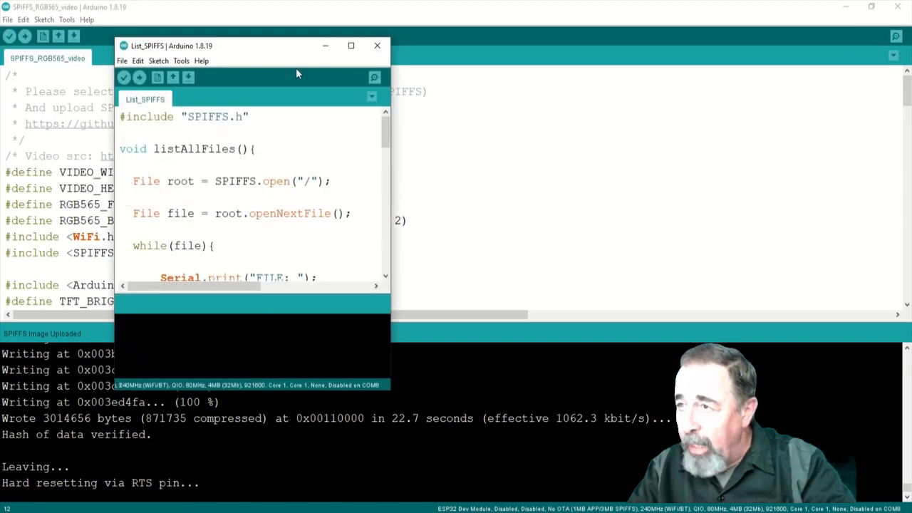
pyautogui.click(351, 44)
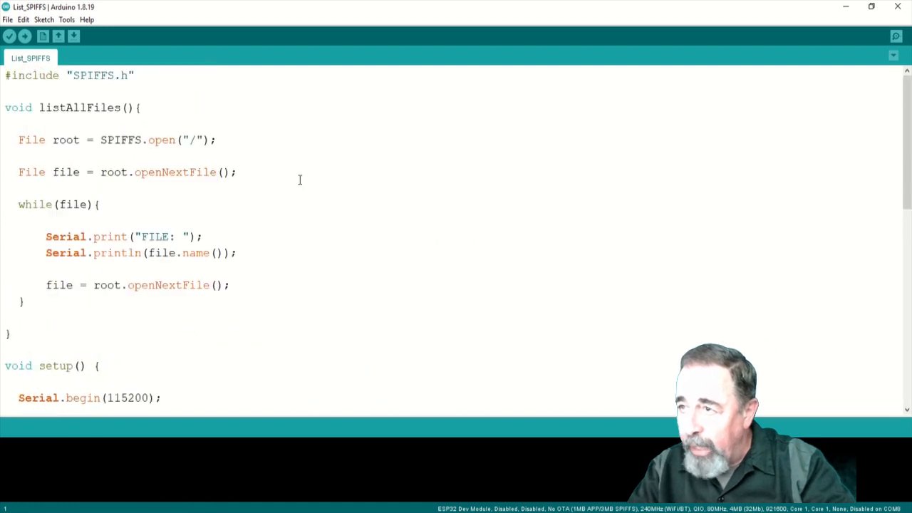
pyautogui.click(25, 37)
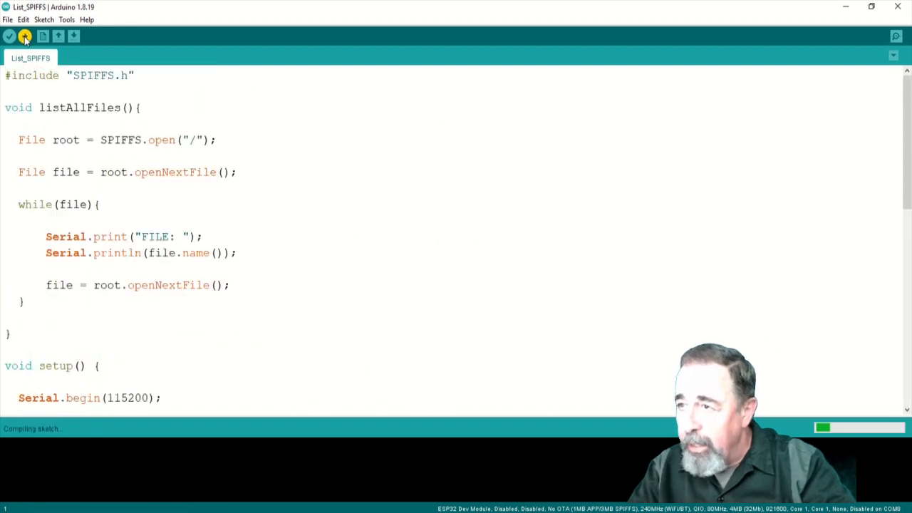
pyautogui.click(25, 35)
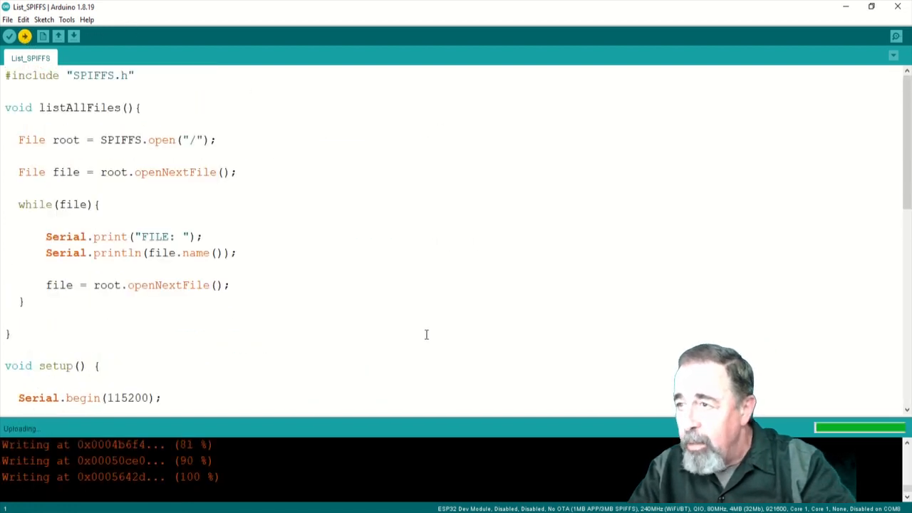
# Bring up the Serial Monitor to watch the board's file listing output.
pyautogui.click(69, 19)
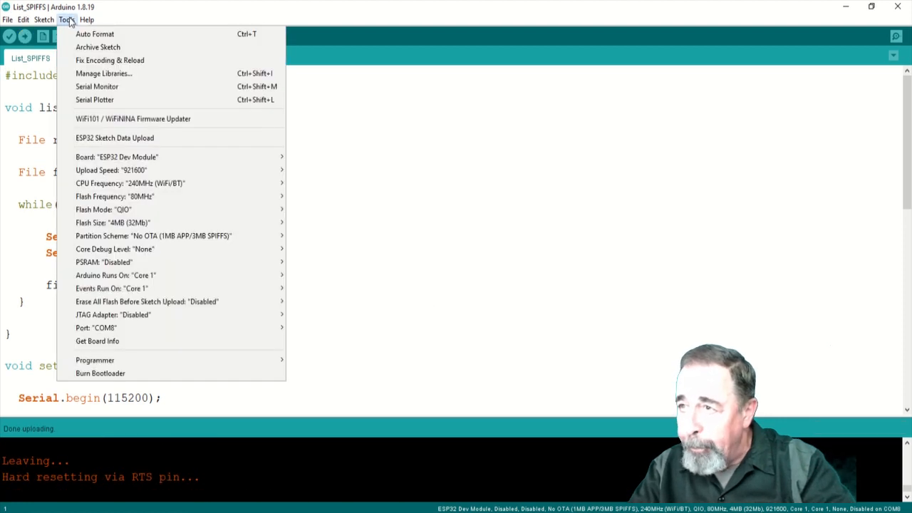
pyautogui.moveTo(104, 73)
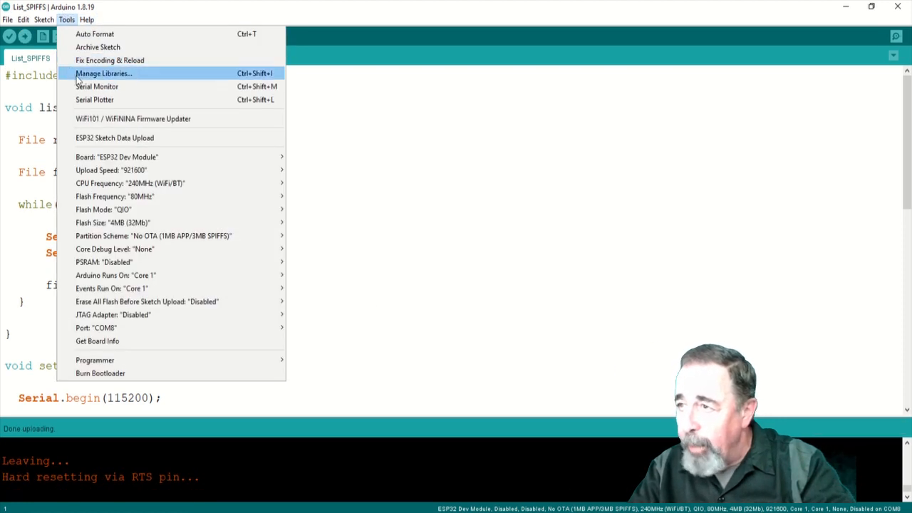
pyautogui.click(97, 85)
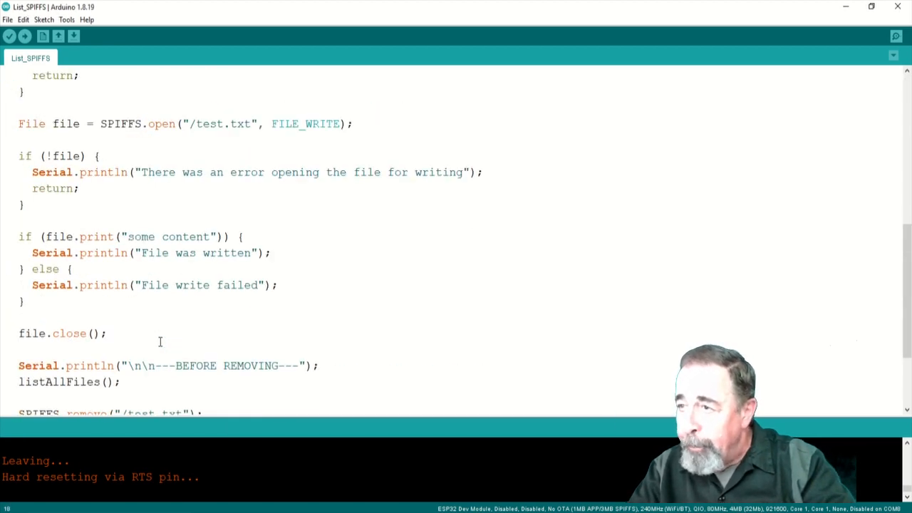
pyautogui.scroll(-3)
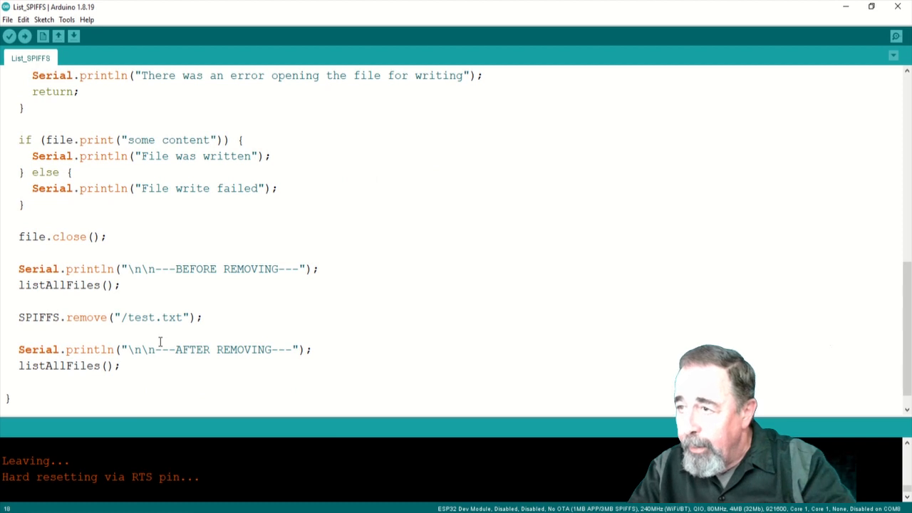
pyautogui.moveTo(20, 316)
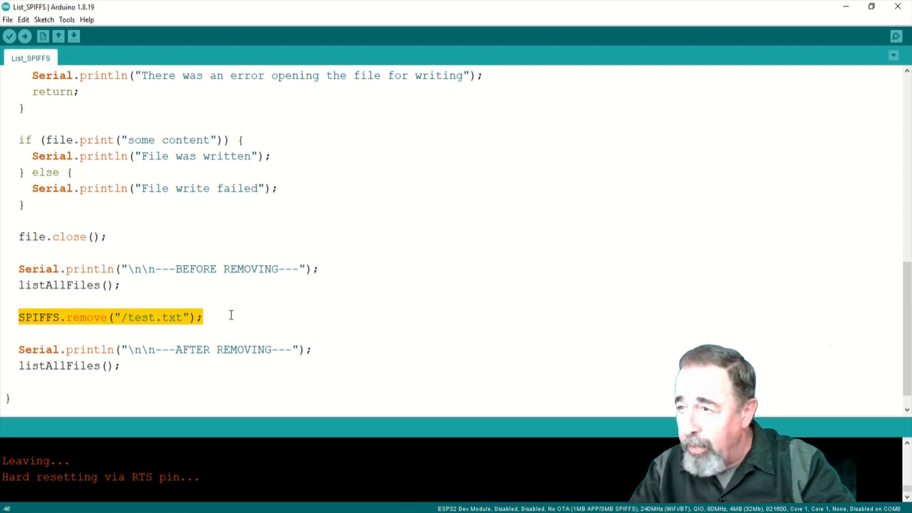
pyautogui.moveTo(300, 291)
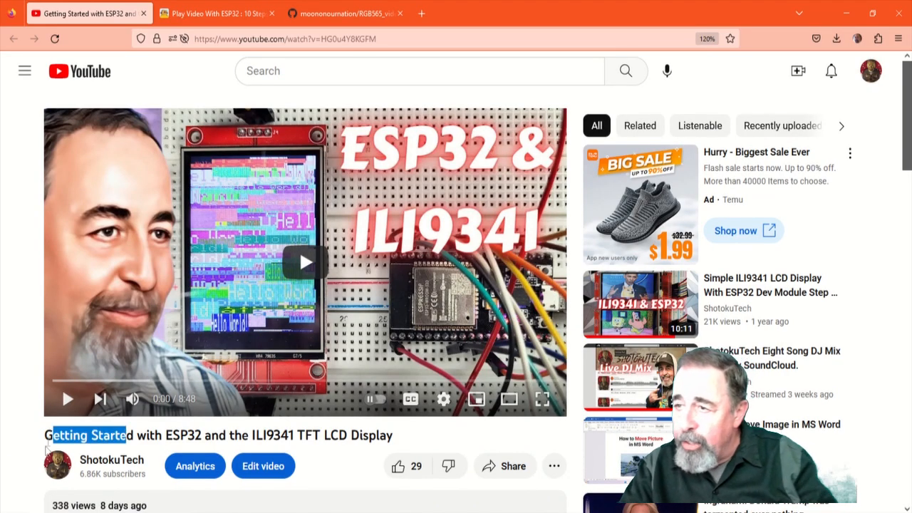
# Select the Getting Started video title and move via the Instructables tab to the ILI9341 playlist.
pyautogui.moveTo(44, 435); pyautogui.dragTo(240, 435)
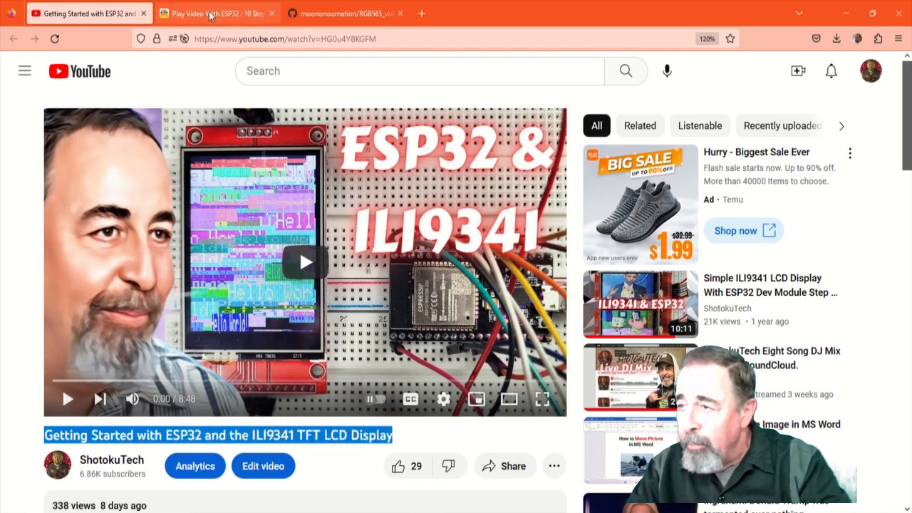
pyautogui.click(216, 13)
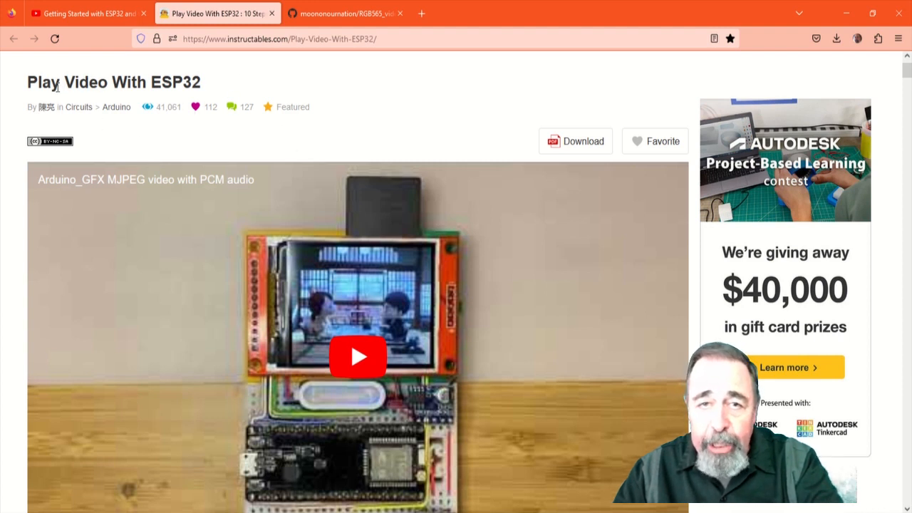
pyautogui.moveTo(31, 82); pyautogui.dragTo(140, 82)
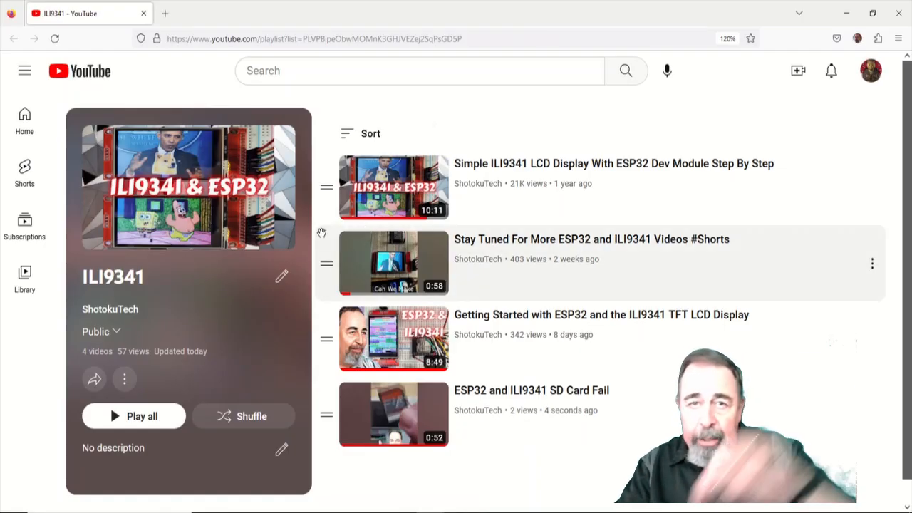
pyautogui.moveTo(415, 426)
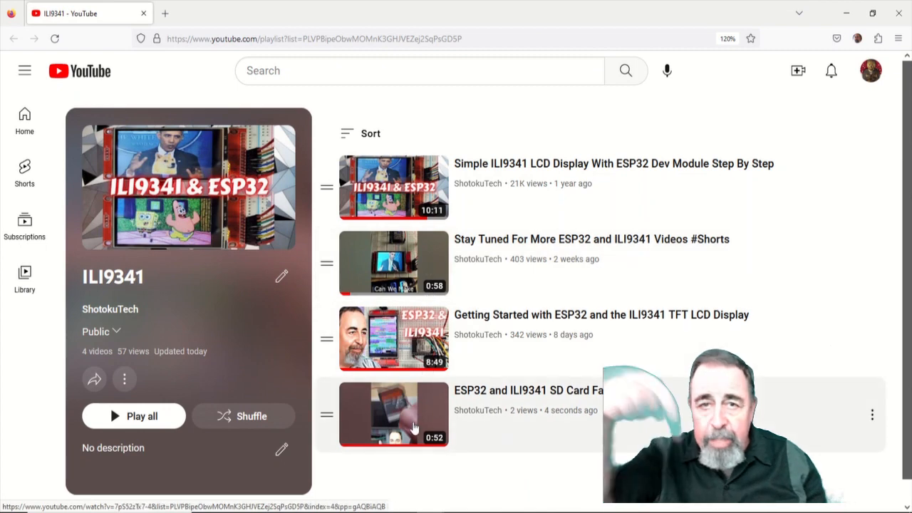